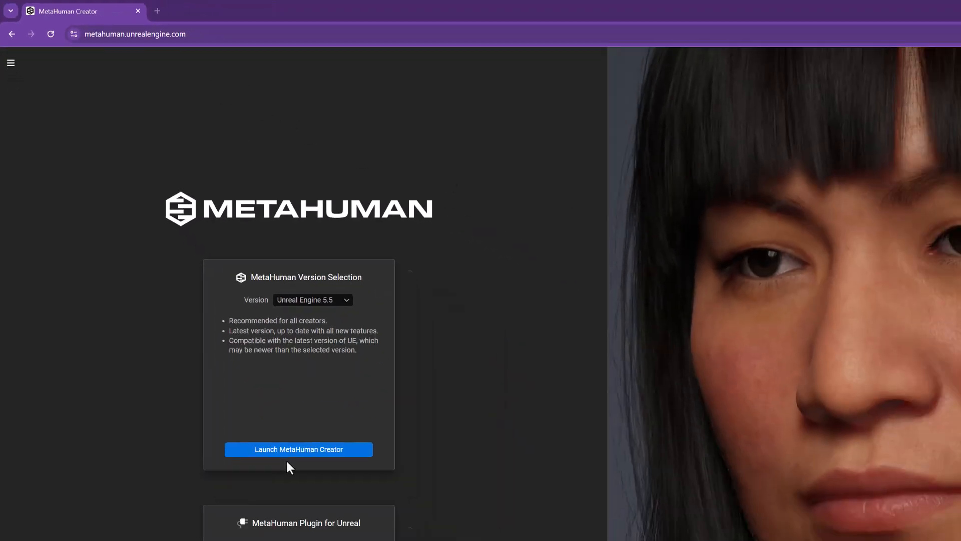
Launch MetaHuman Creator for Unreal Engine 5.5 and land on the My MetaHumans library.
click(298, 449)
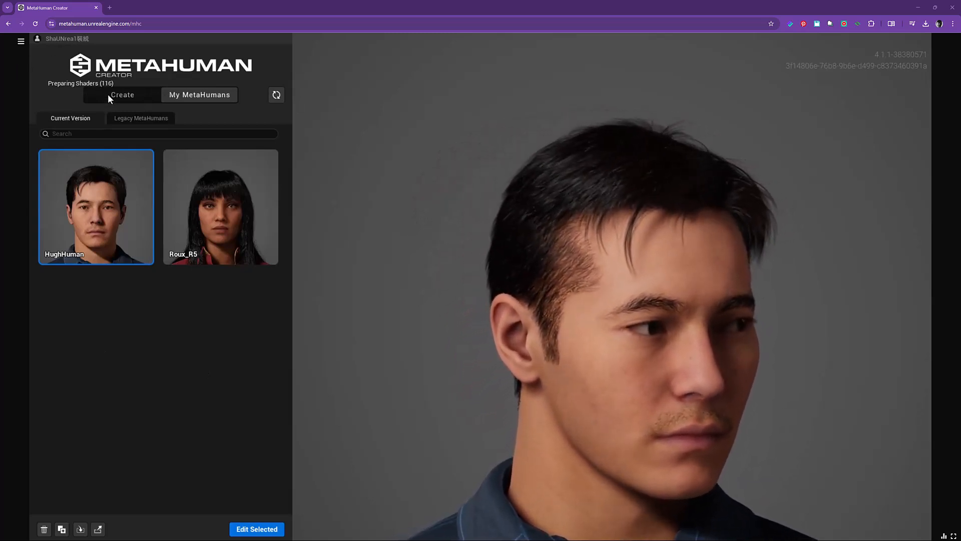
Browse the Create preset gallery and select the Roux starting character.
click(121, 95)
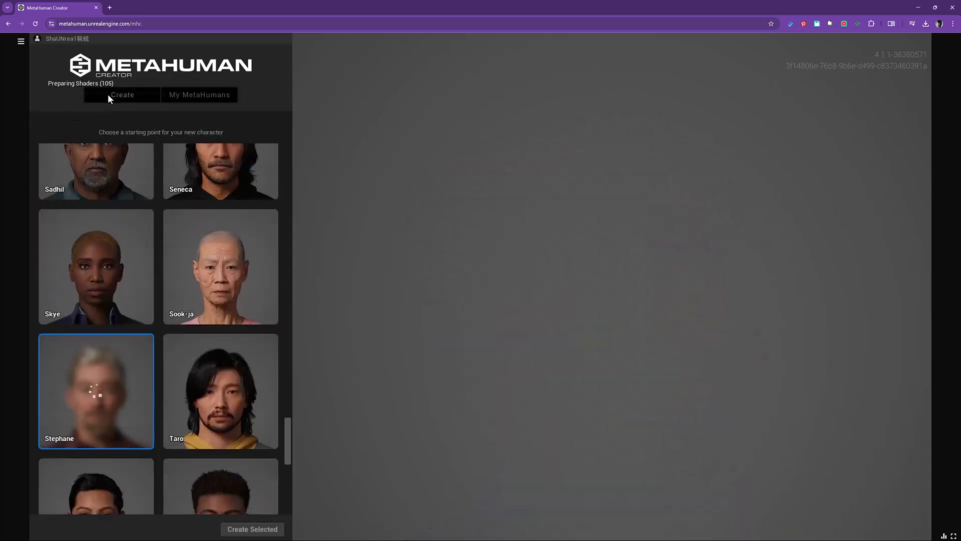
mouse_move(137, 98)
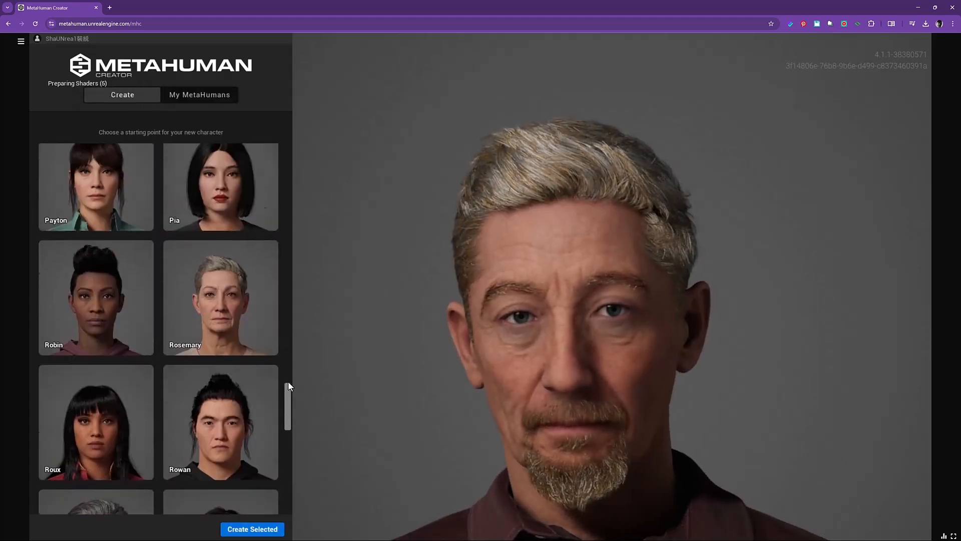
scroll(up, 3)
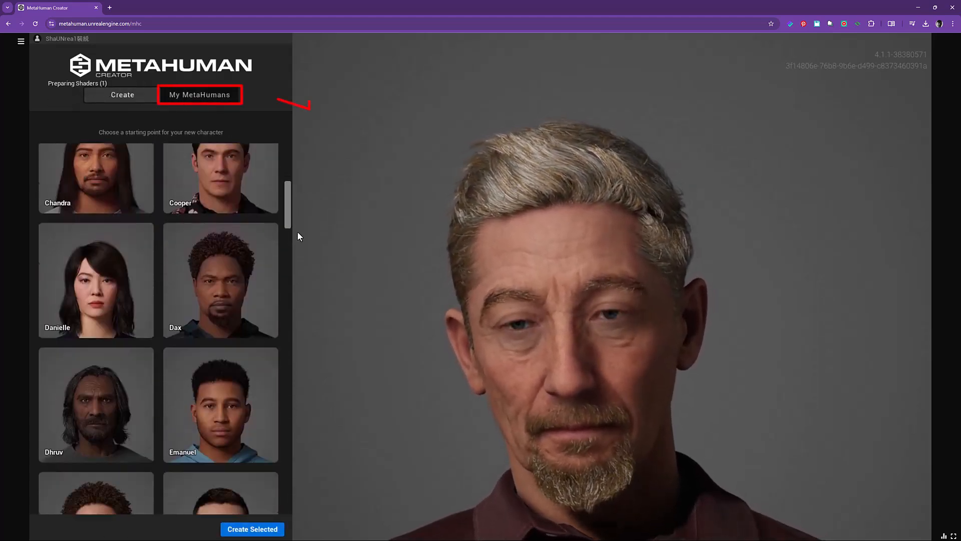
scroll(down, 3)
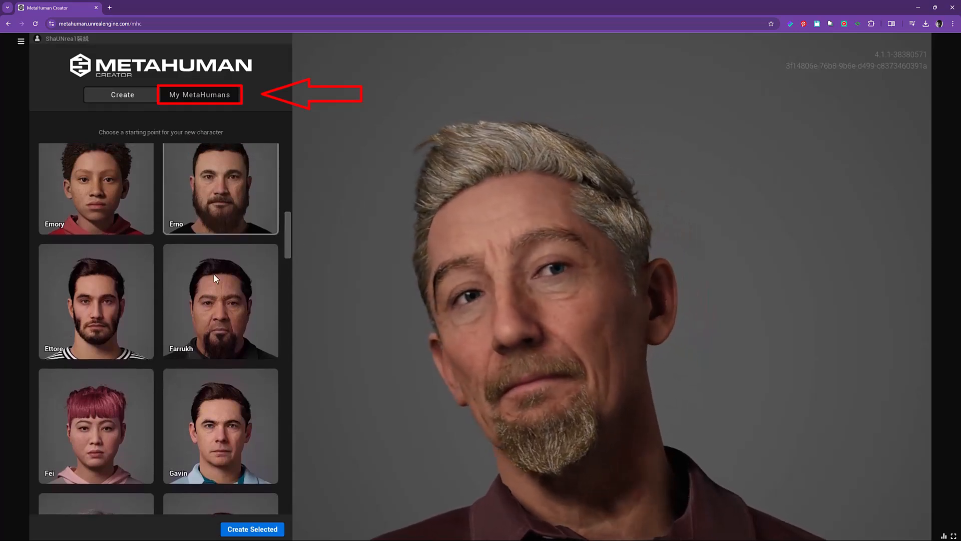
scroll(down, 3)
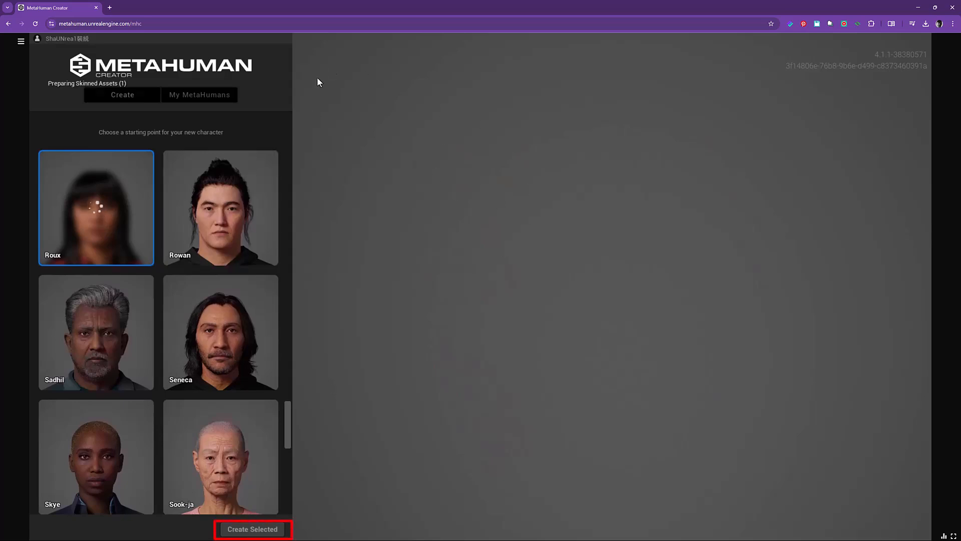
Create Roux from the preset, try another eye colour under Face > Eyes, then return to My MetaHumans.
click(252, 529)
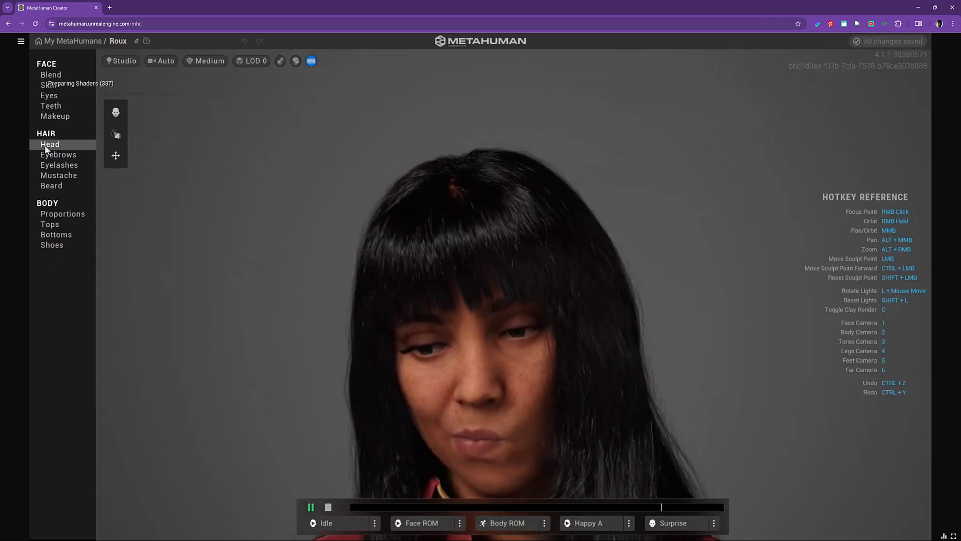
click(49, 95)
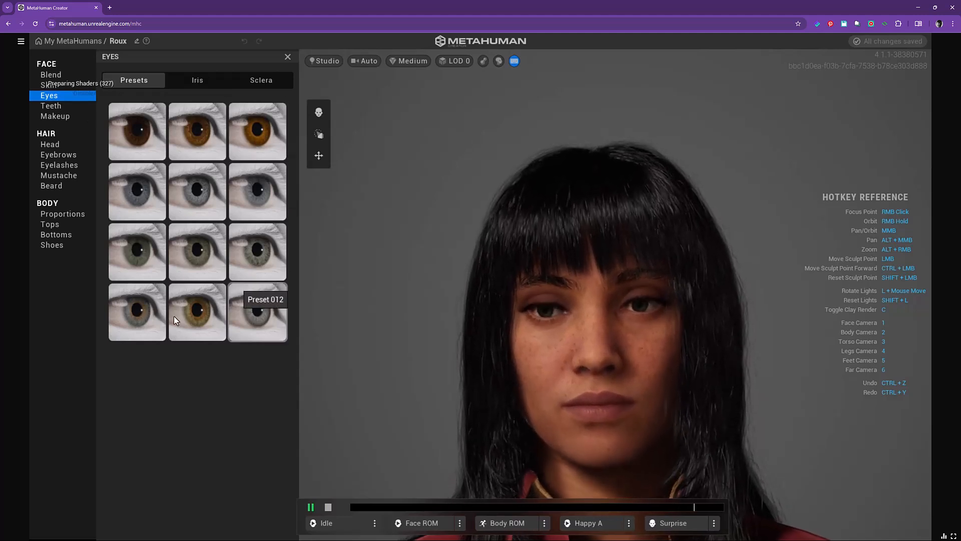
click(197, 251)
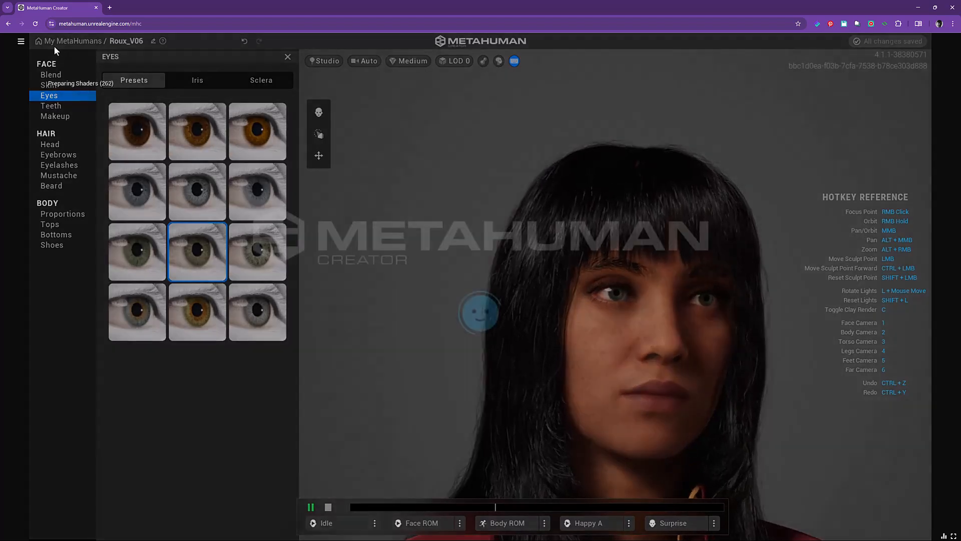
click(72, 40)
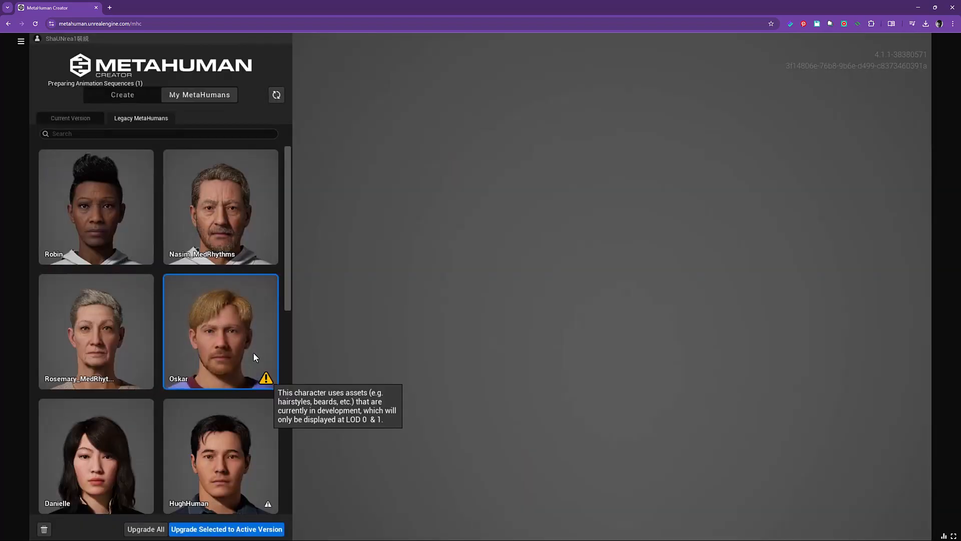
Select legacy Oskar and confirm upgrading him to the active Unreal Engine 5.5 version.
click(220, 332)
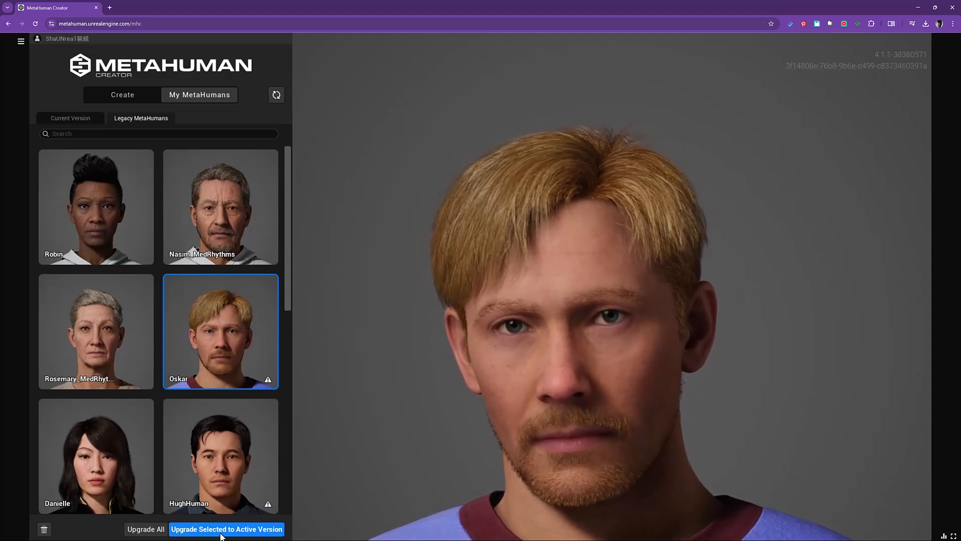
click(226, 529)
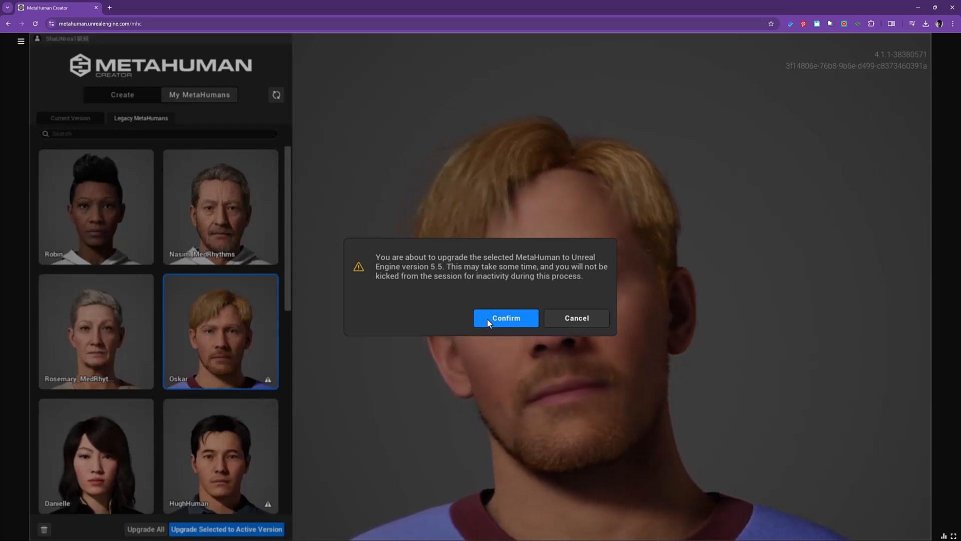
click(505, 317)
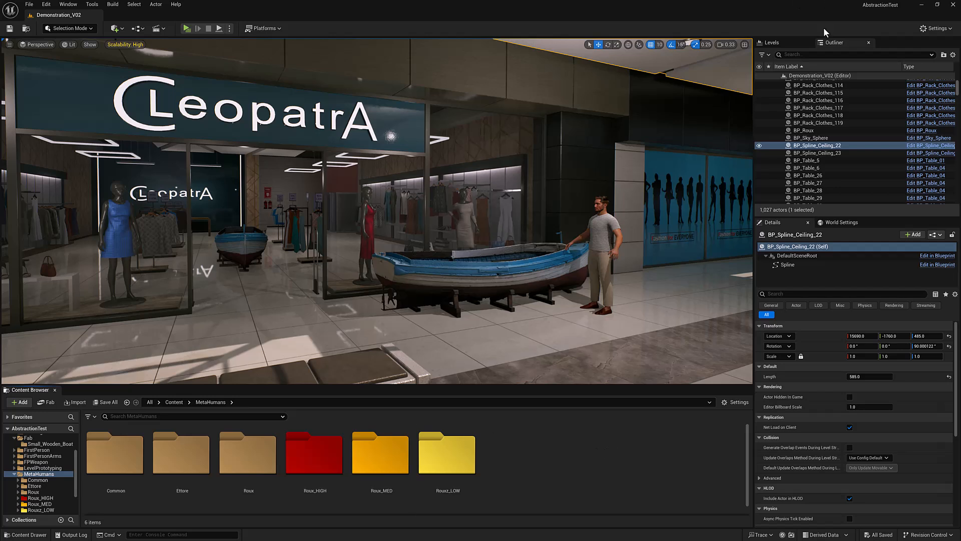
Check the project's Plugins list, then launch Quixel Bridge from the Window menu.
click(932, 28)
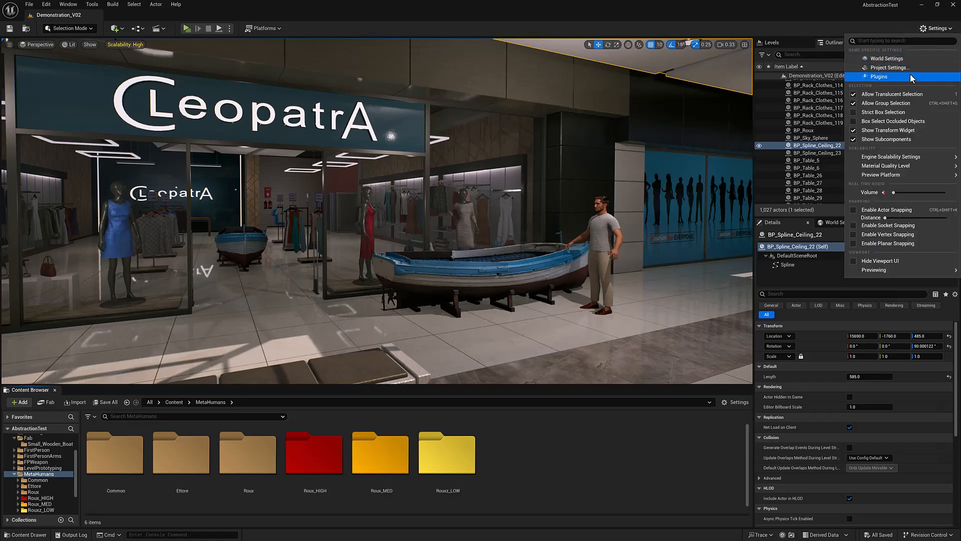
click(879, 76)
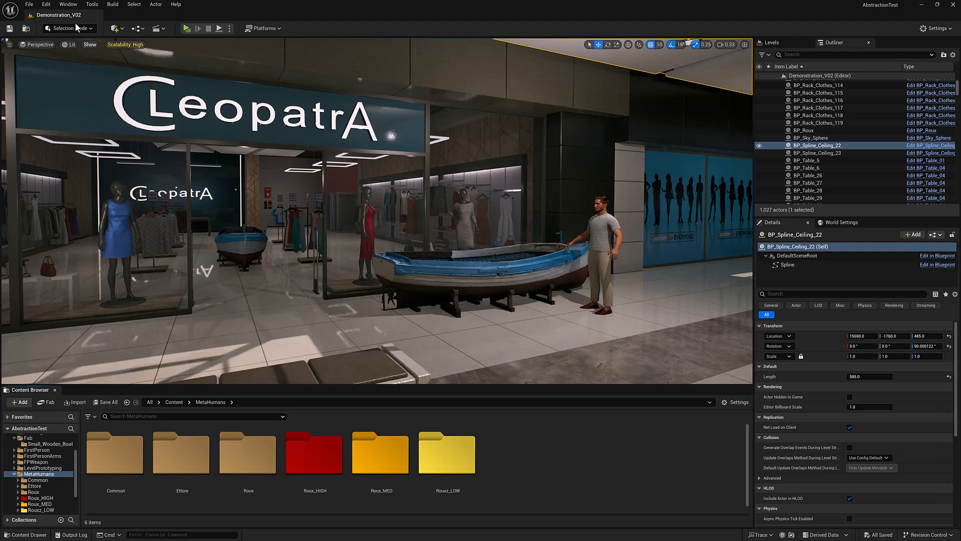
click(67, 4)
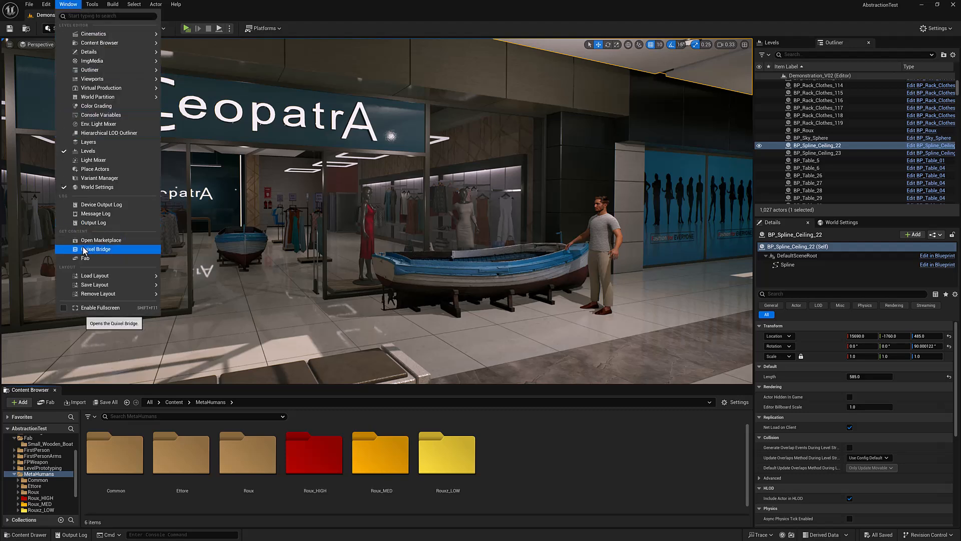
click(21, 401)
text(quixel)
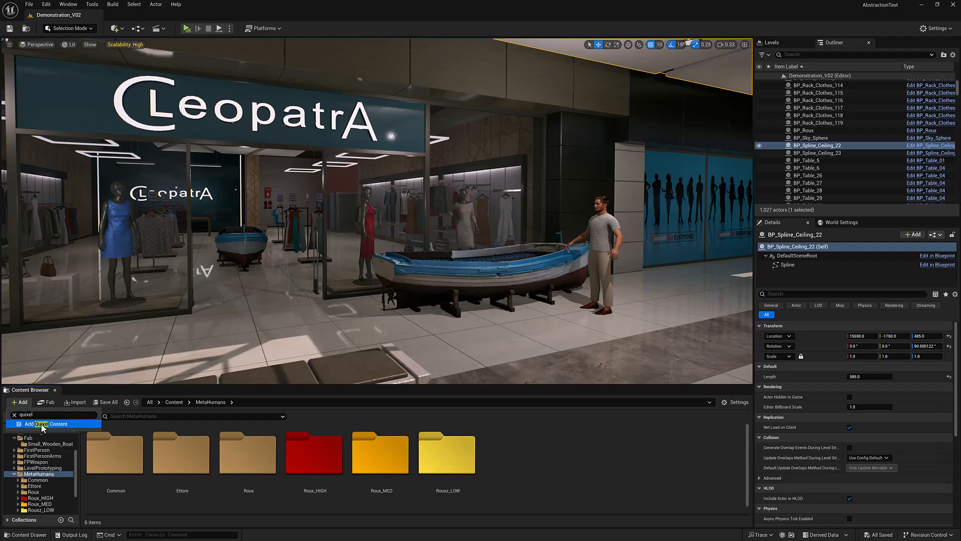
Add Quixel content, dismiss the Megascans notice with Stay Here, and show the MetaHuman Presets gallery.
click(46, 423)
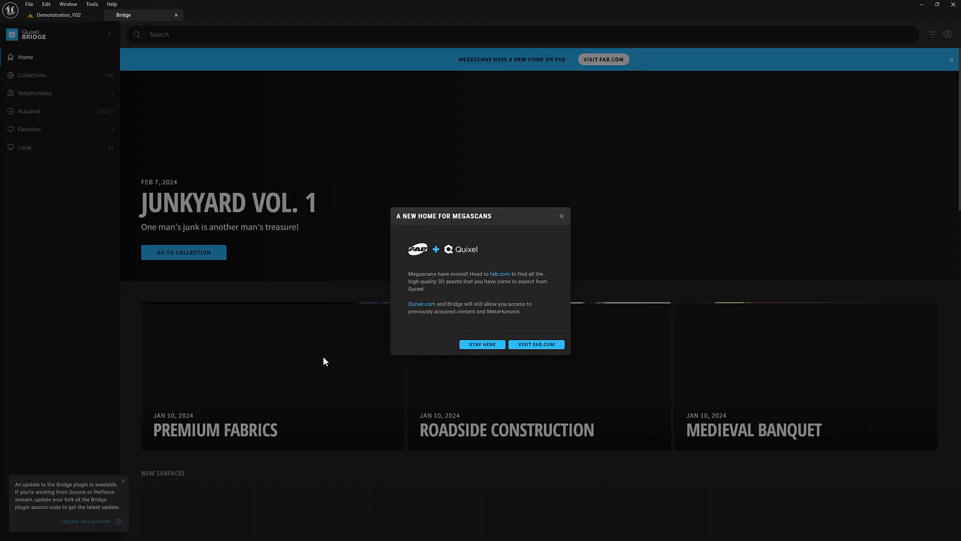
click(26, 56)
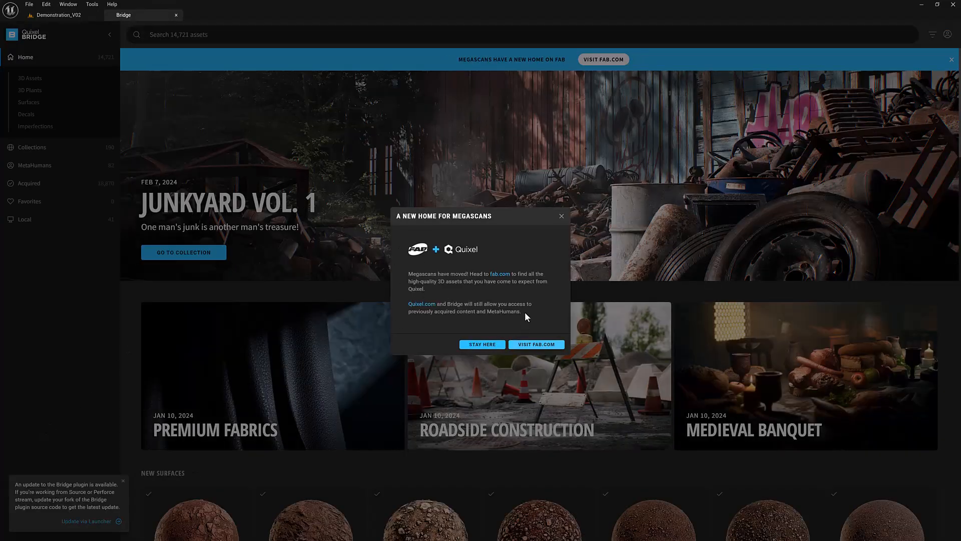
click(949, 34)
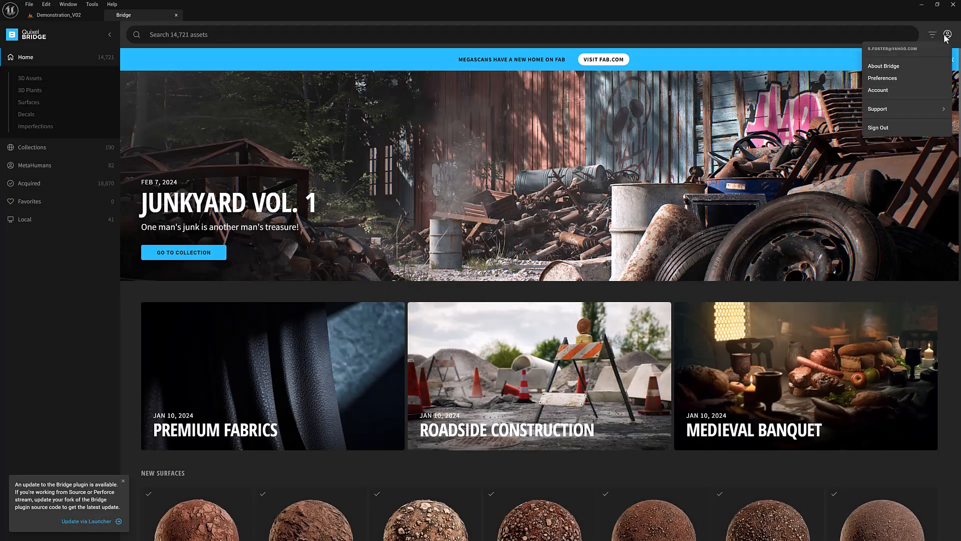
mouse_move(914, 128)
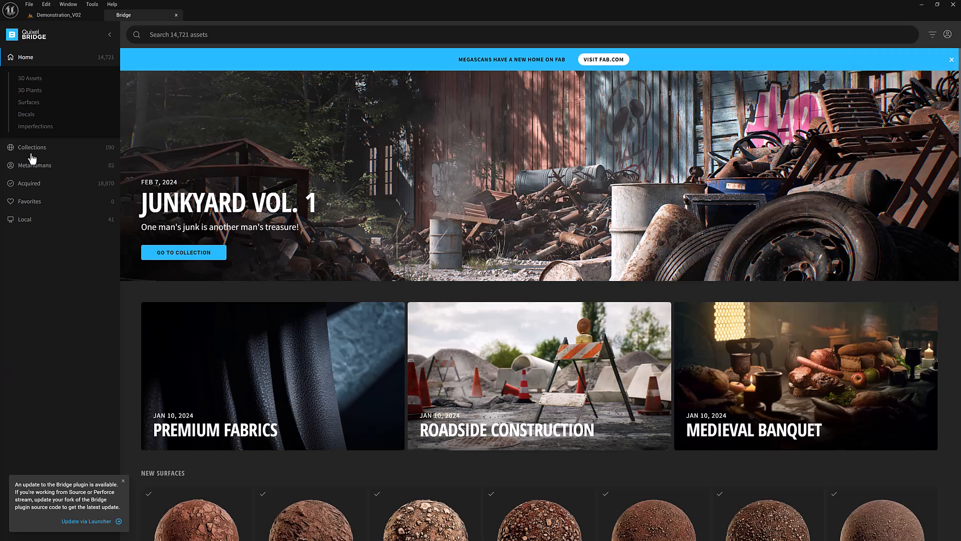
click(34, 165)
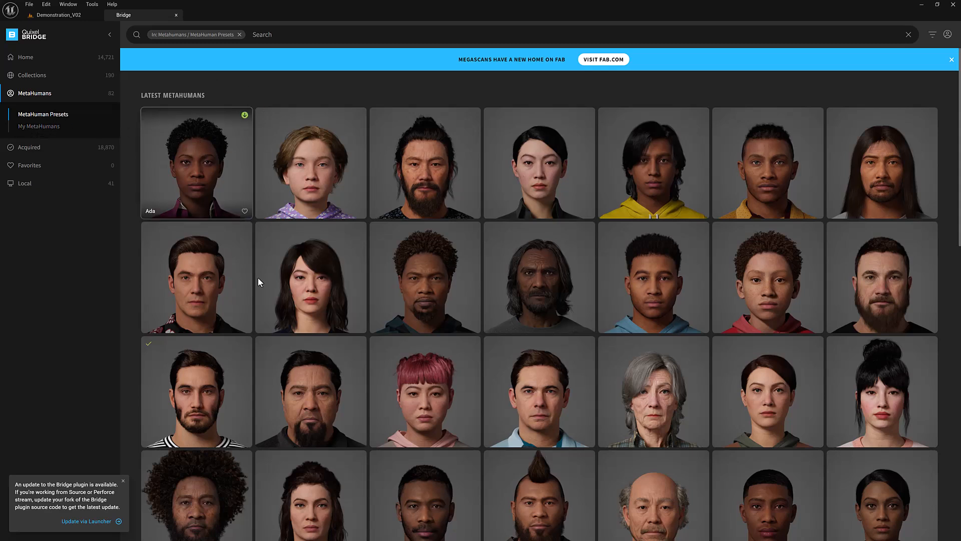
mouse_move(311, 276)
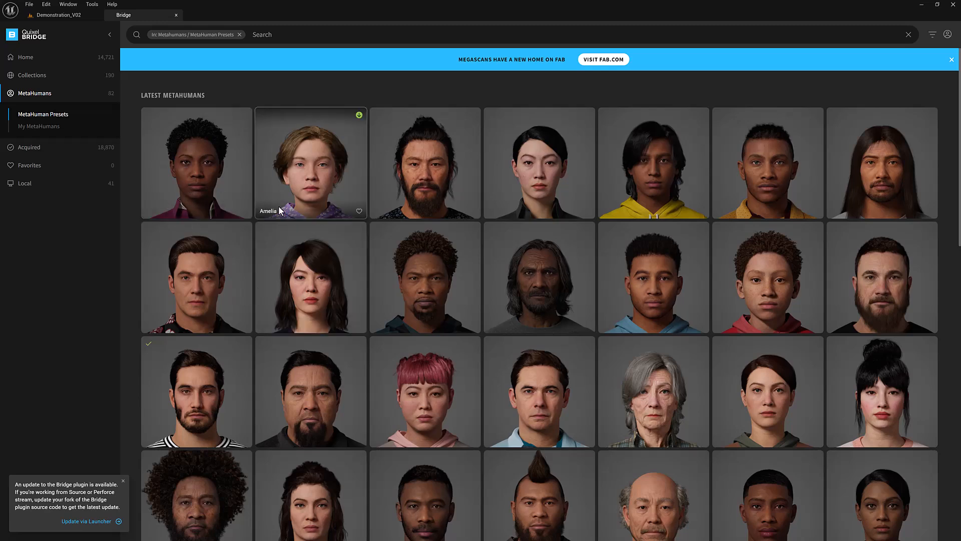
Select the Roux preset and list her Low, Medium, High and Cinematic download qualities.
scroll(down, 3)
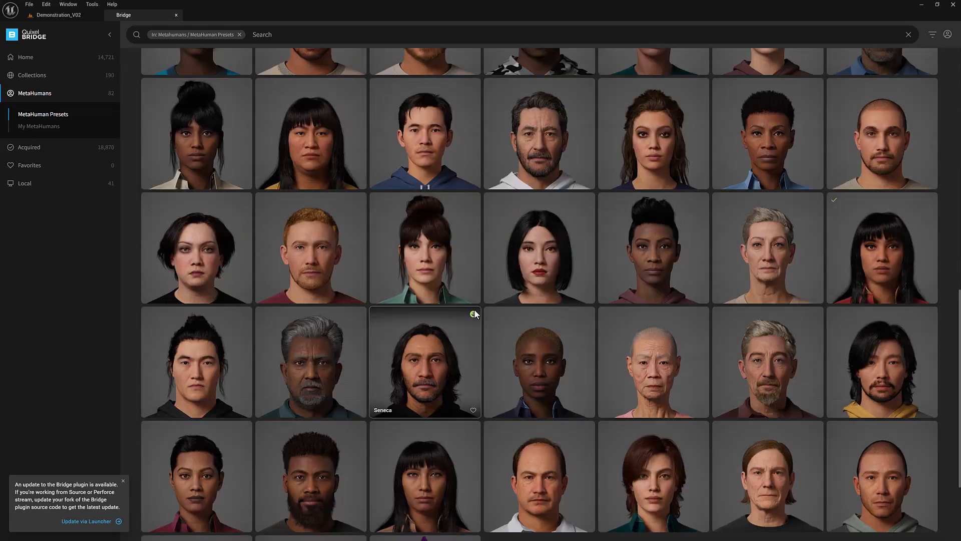
scroll(down, 3)
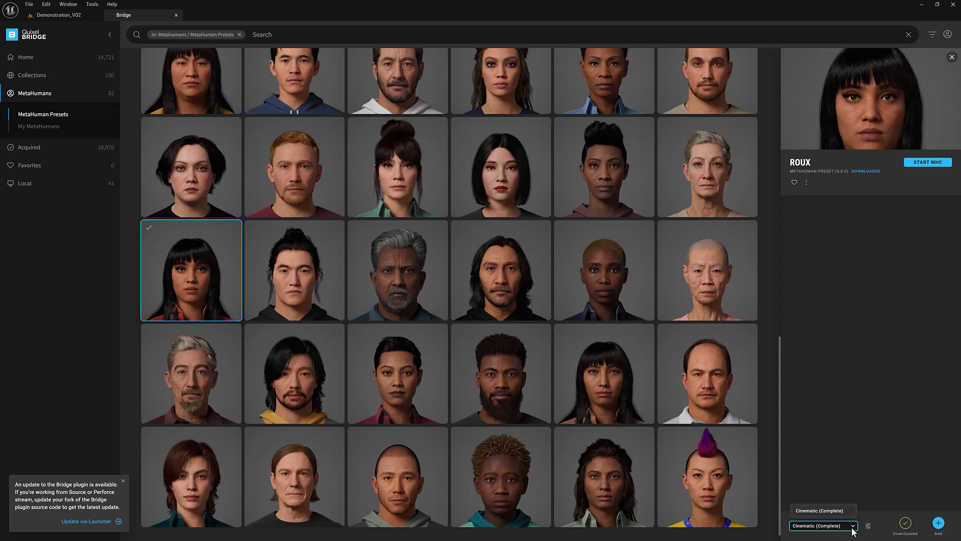
mouse_move(806, 399)
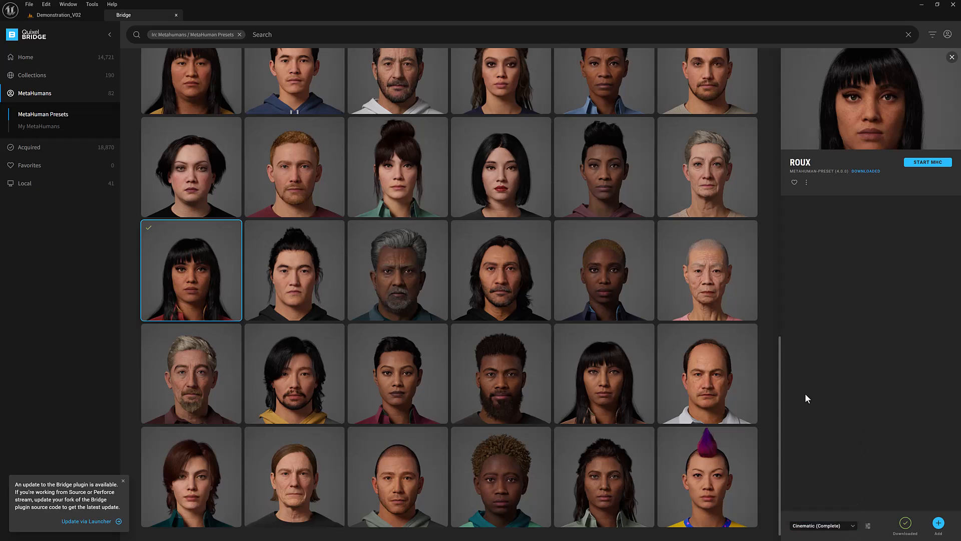
click(823, 526)
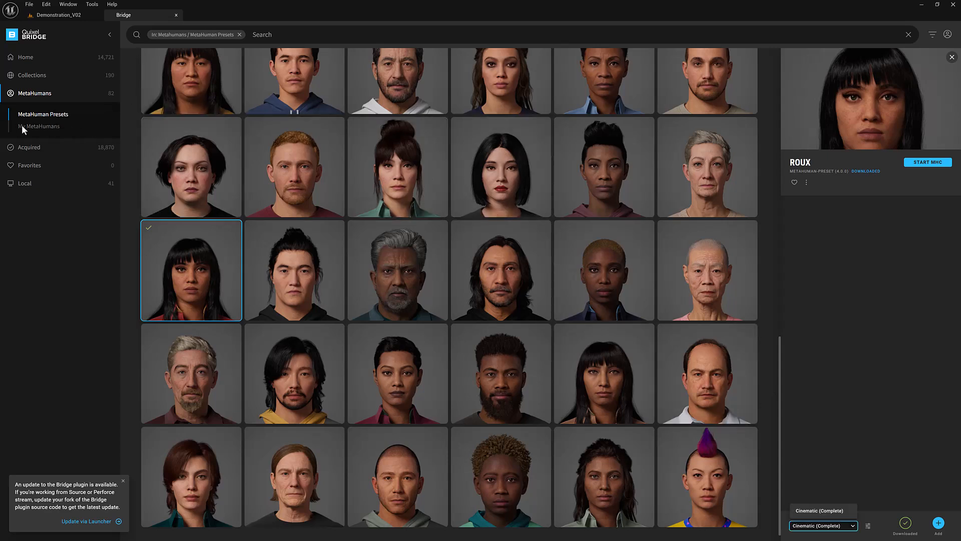
click(39, 126)
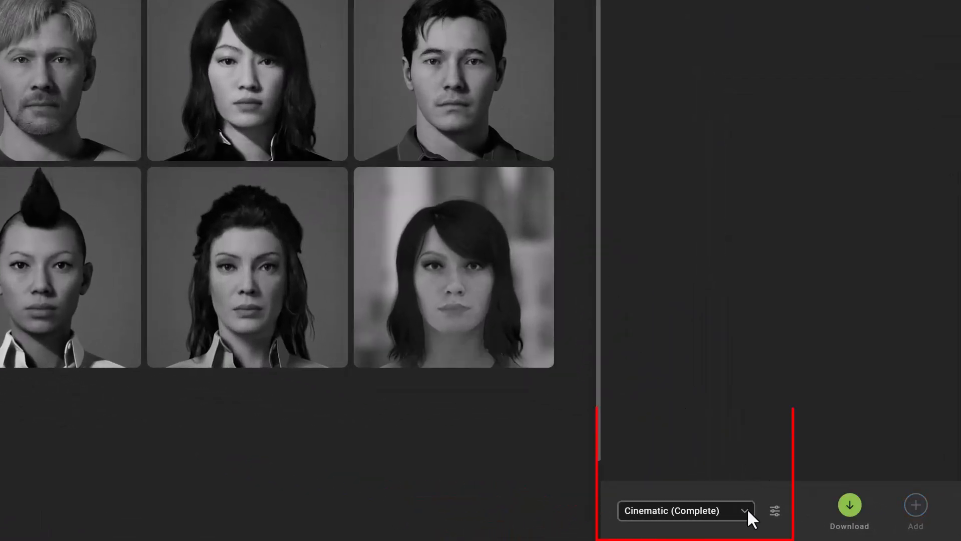
click(685, 509)
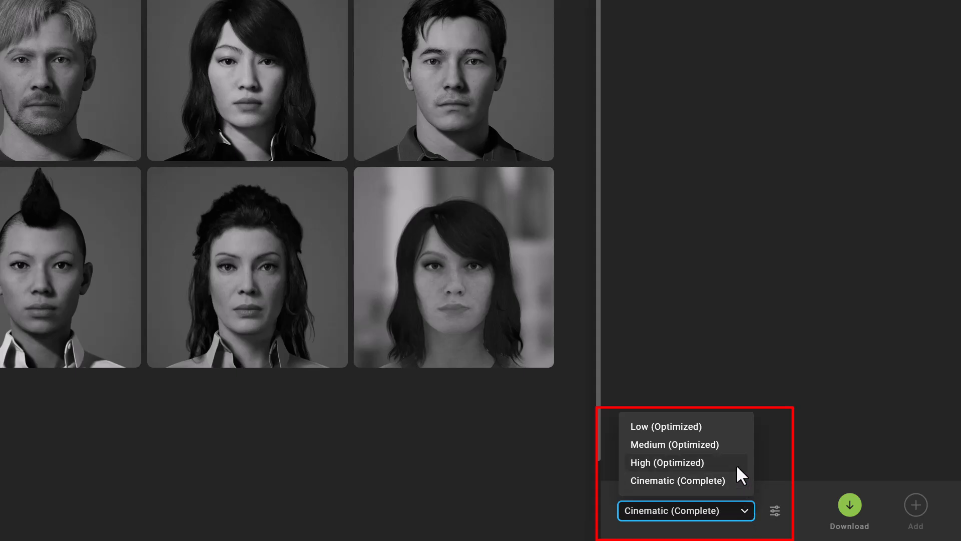
mouse_move(727, 459)
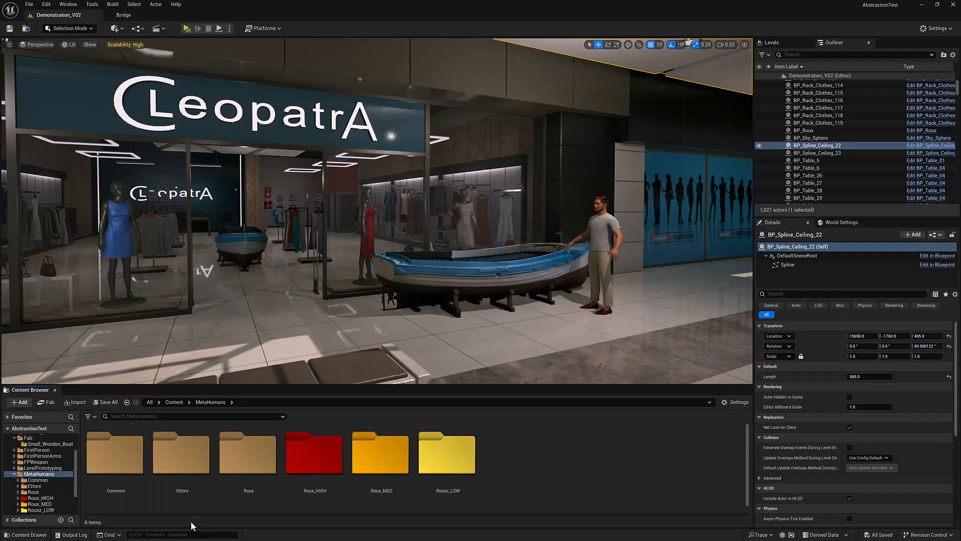
mouse_move(248, 453)
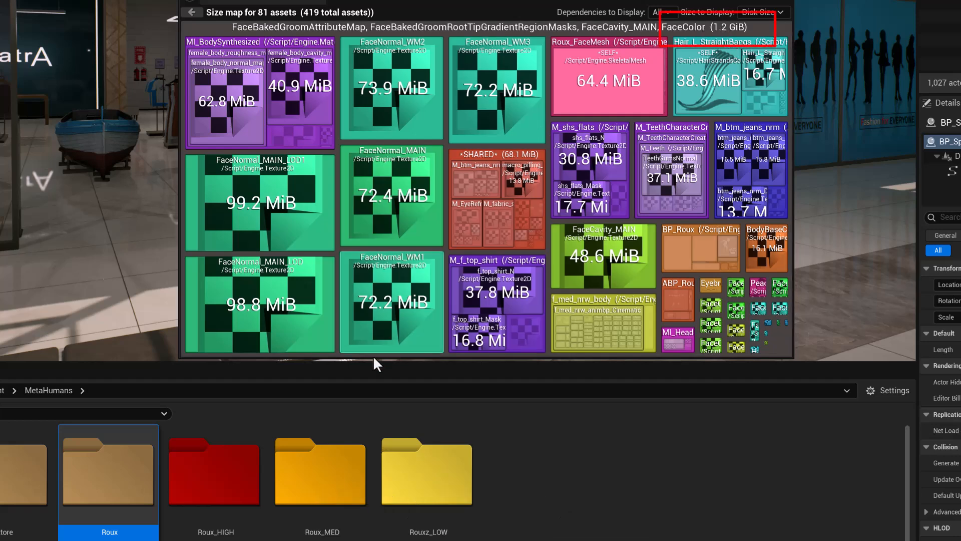
Compare Size Map disk totals for the Roux_HIGH, Roux_MED and Rouxz_LOW folders.
click(214, 469)
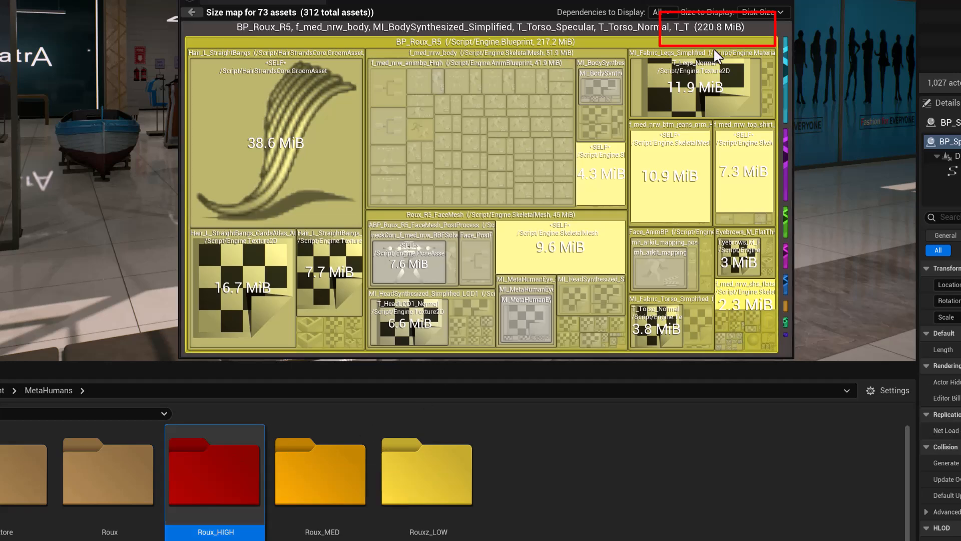
mouse_move(320, 469)
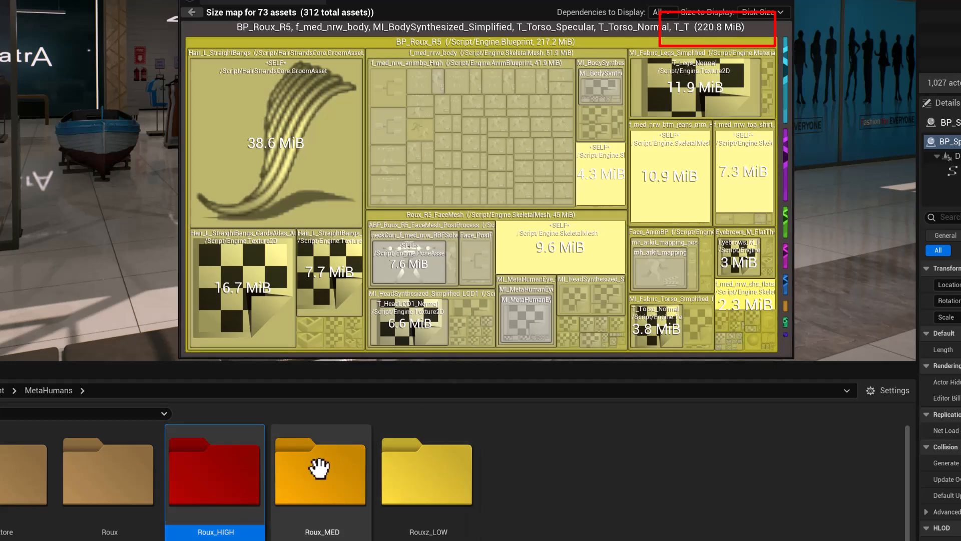
click(321, 471)
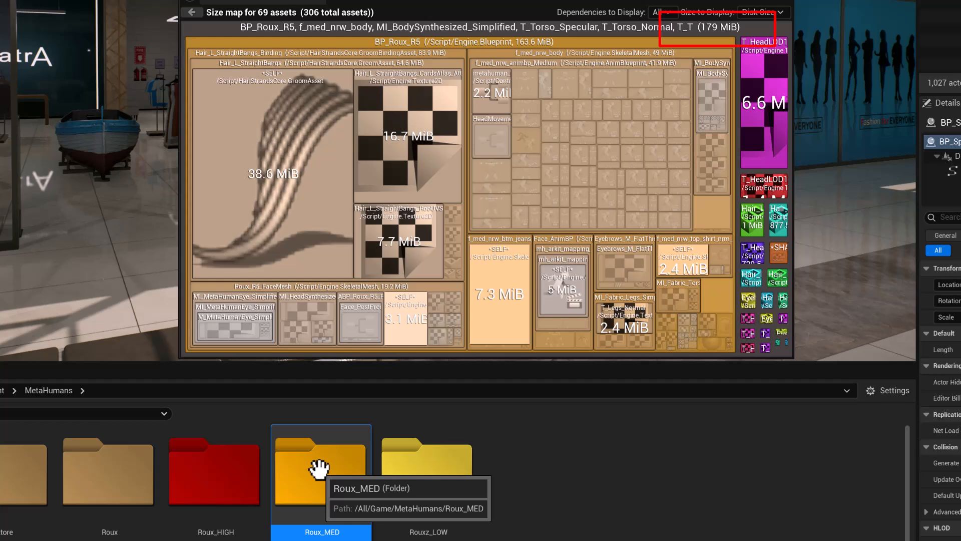
click(428, 469)
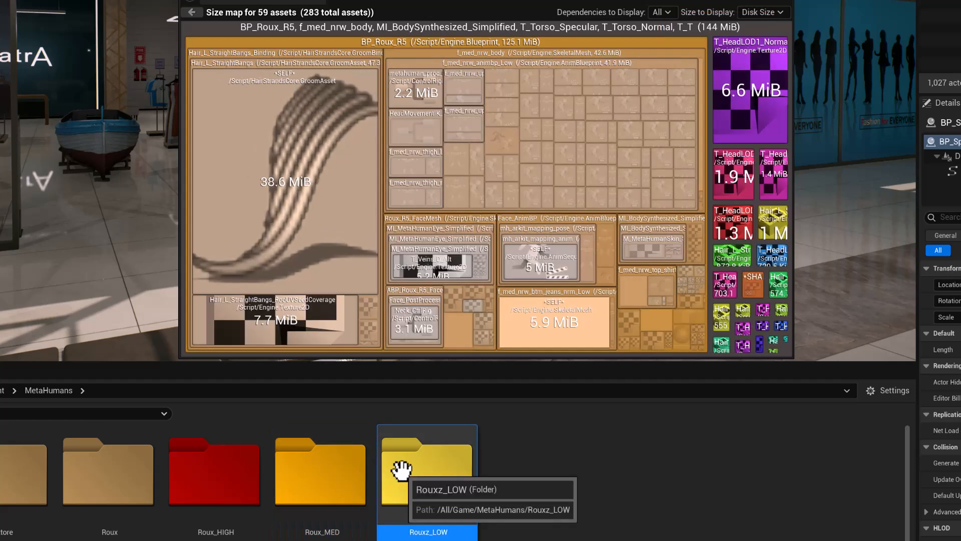
mouse_move(507, 384)
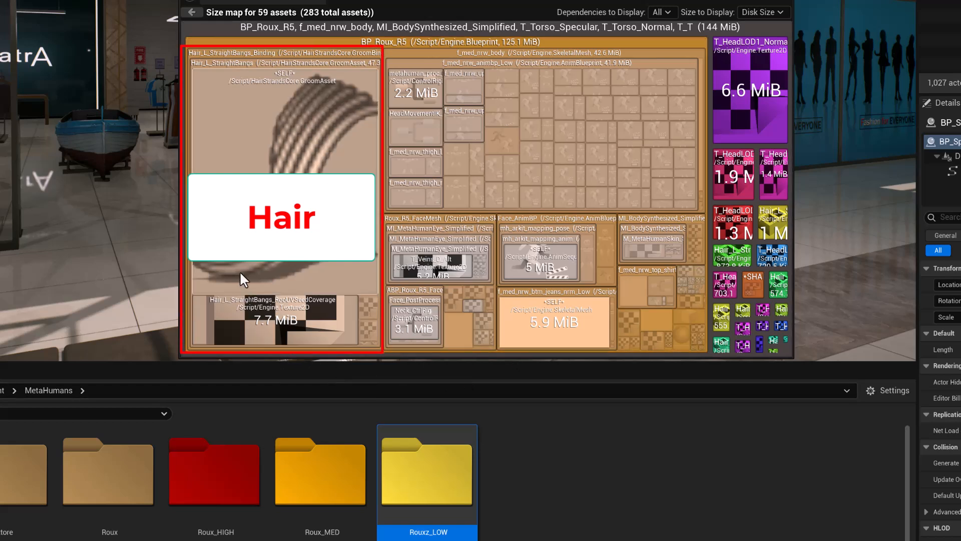
mouse_move(196, 417)
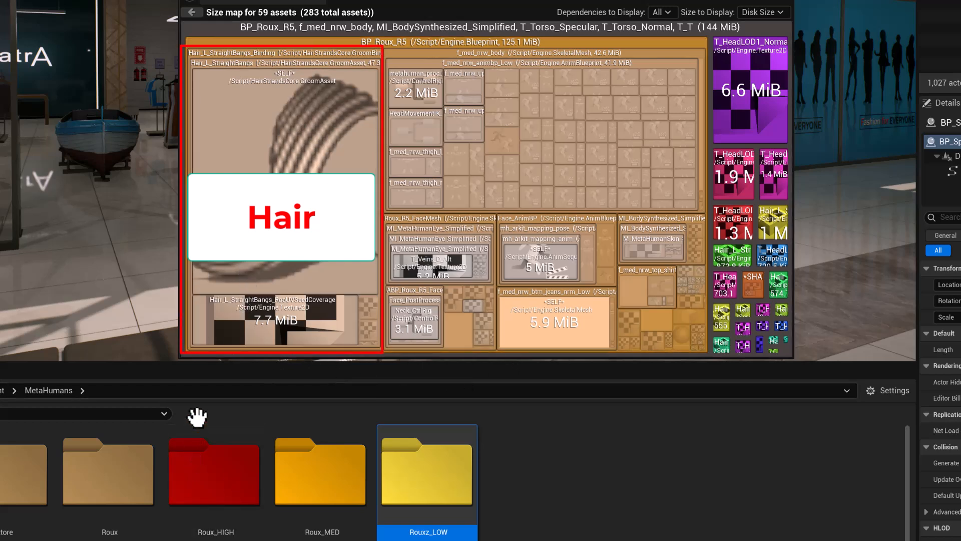
click(214, 472)
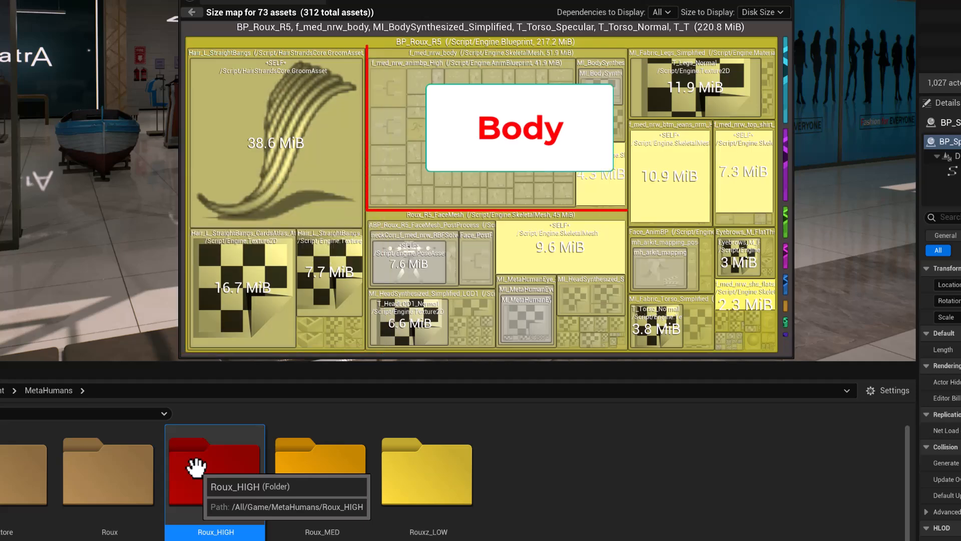
click(320, 469)
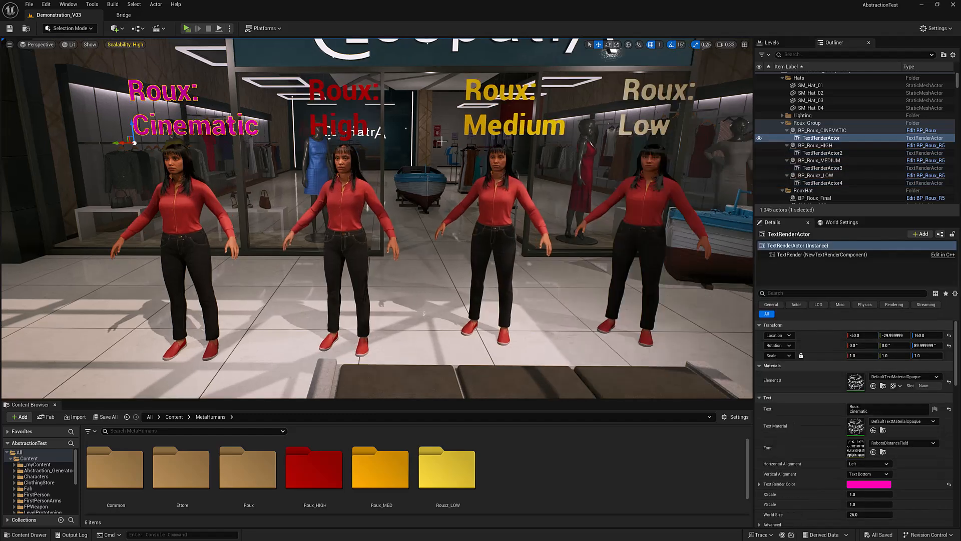
mouse_move(192, 213)
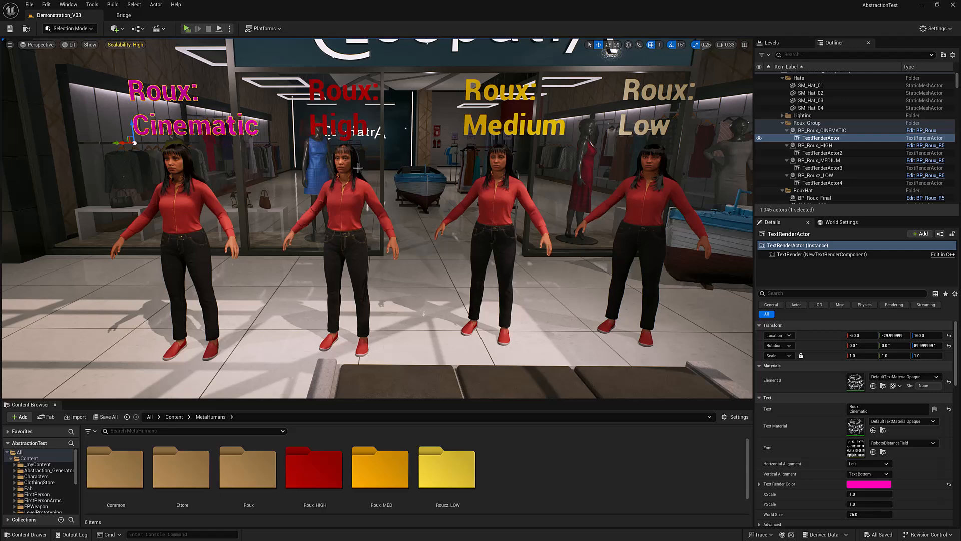
Compare the four Roux LODs in wireframe (Alt+2), then restore lit view (Alt+4).
key(alt+2)
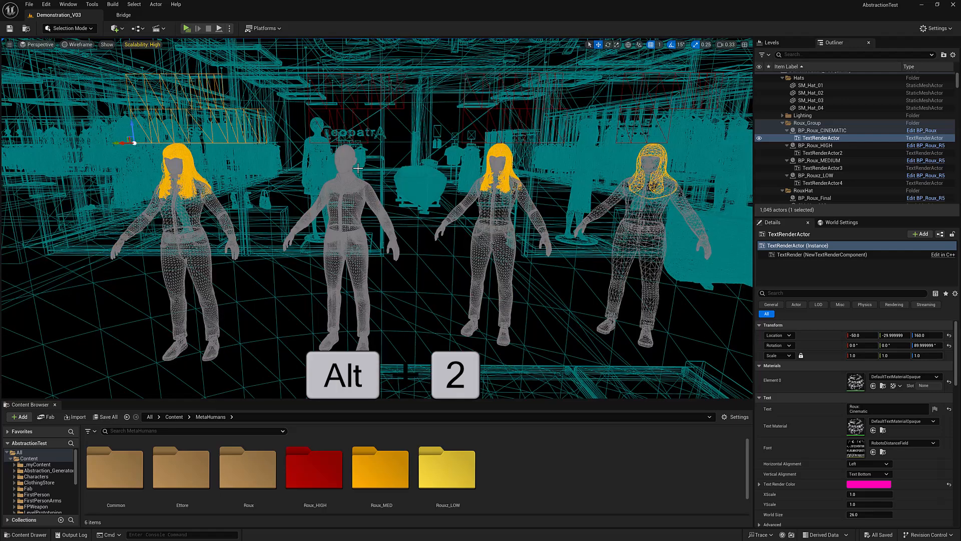
key(alt+2)
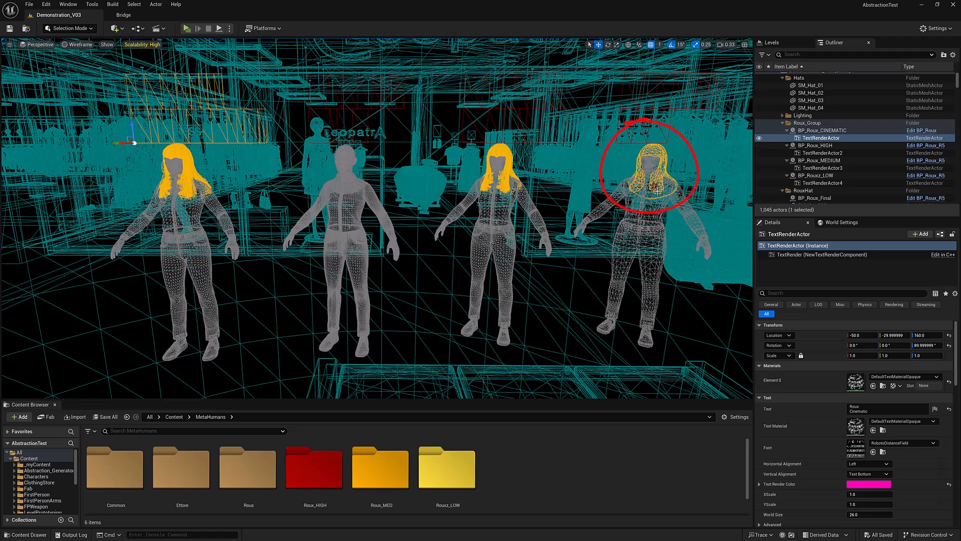
mouse_move(498, 178)
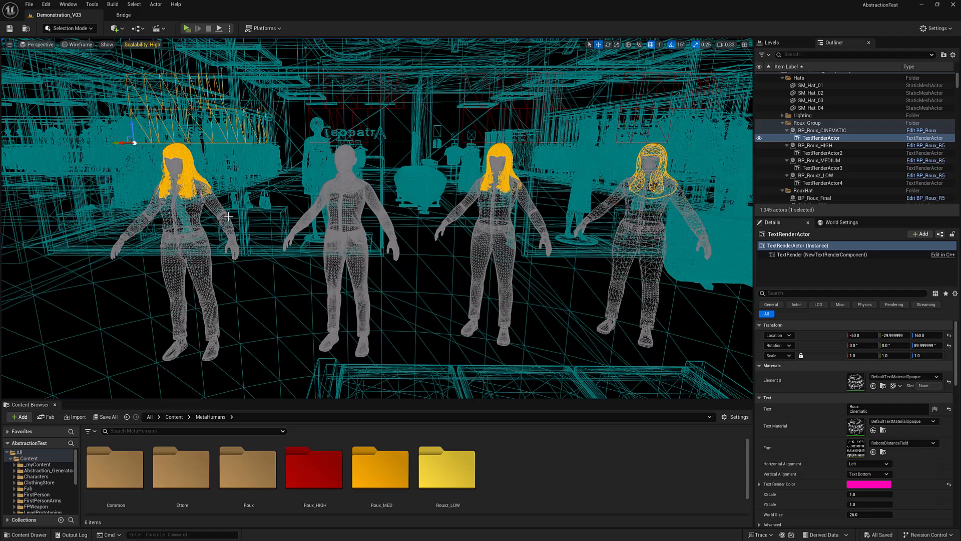
key(alt+4)
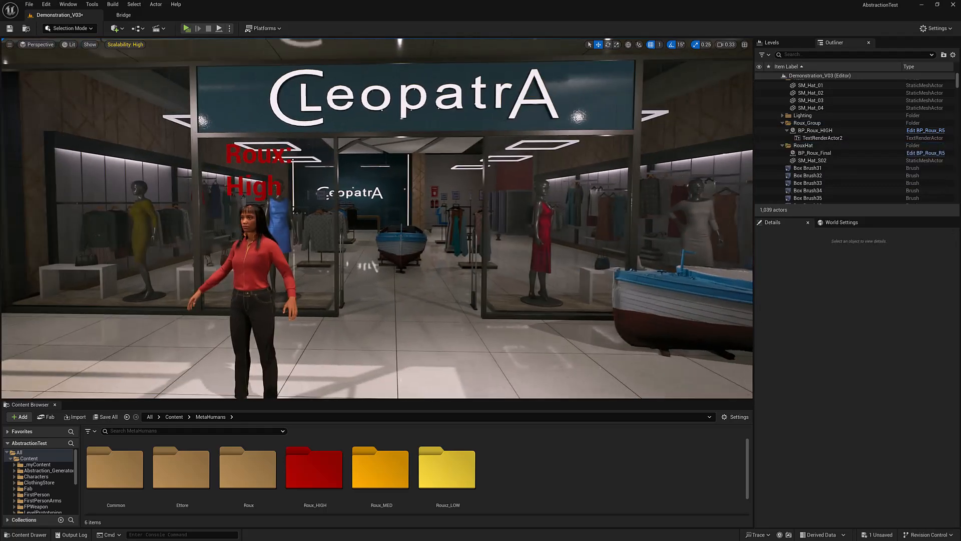
Create a myMallWalk level sequence in the Cinematic folder and add BP_Roux_HIGH as a track.
click(816, 135)
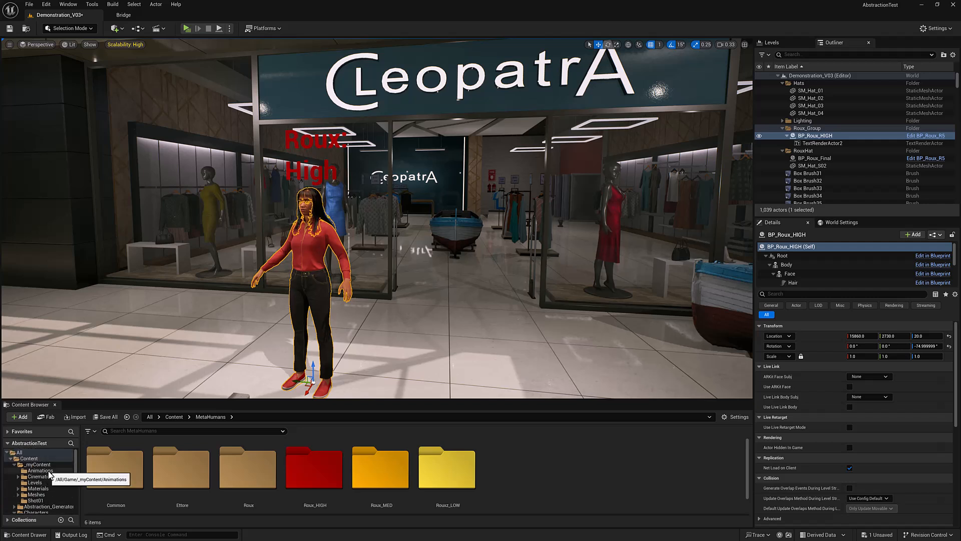
click(39, 476)
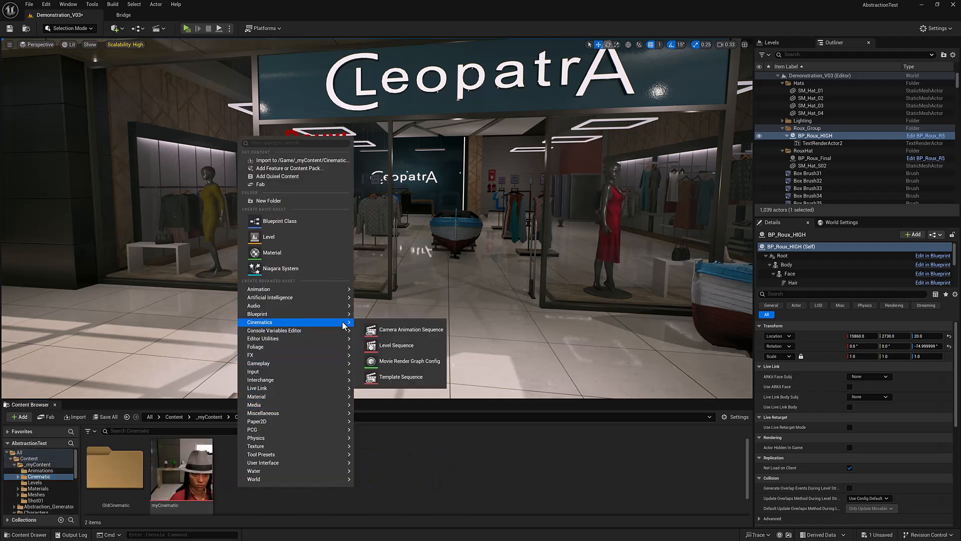
click(397, 344)
text(myMain)
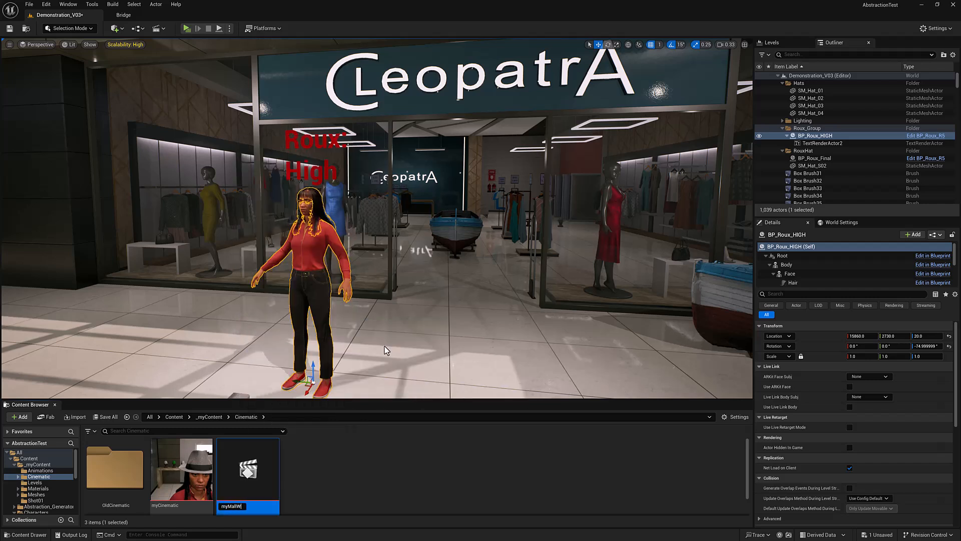
double_click(247, 468)
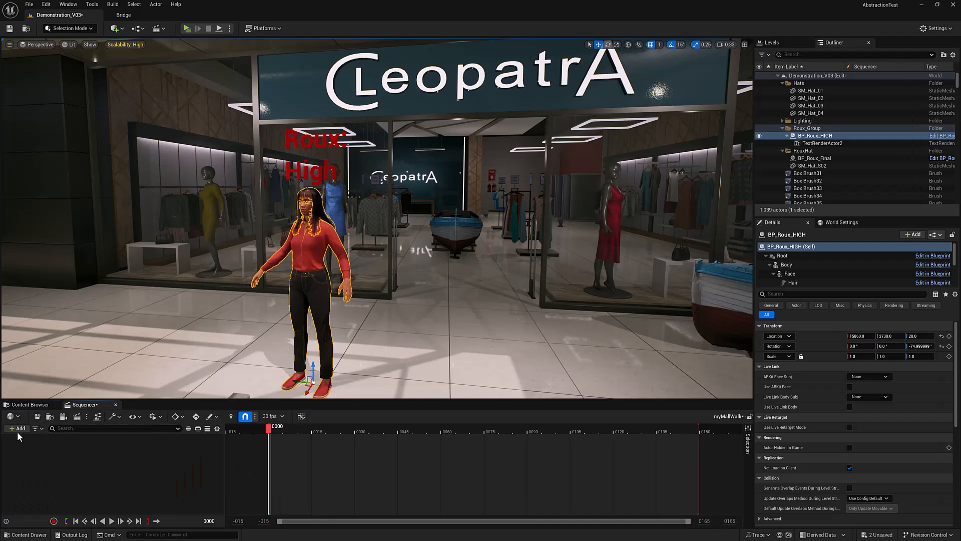
click(19, 428)
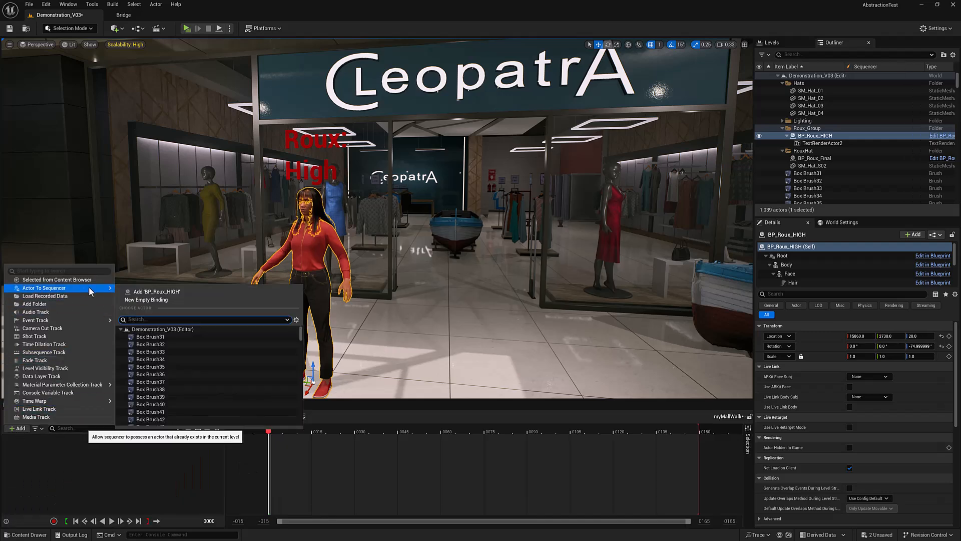
click(154, 292)
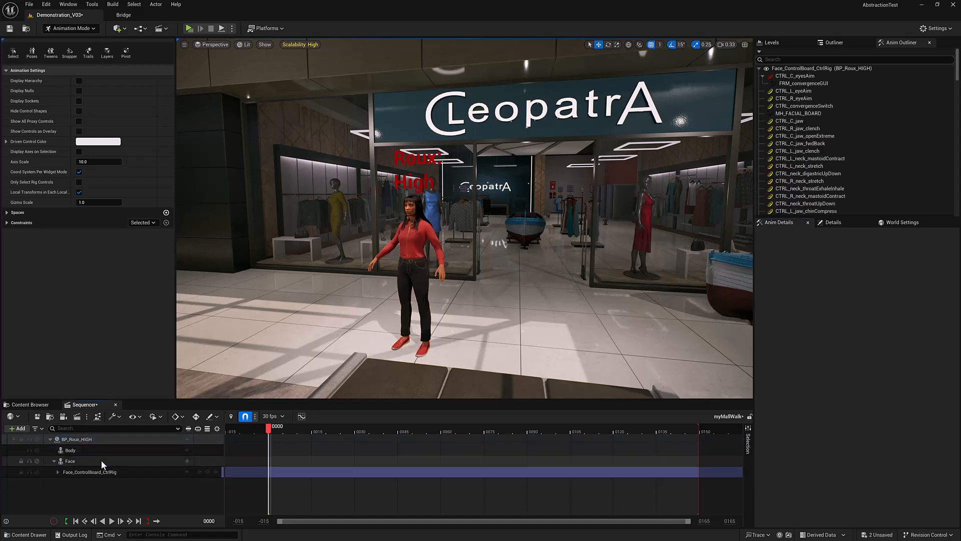
Open Quinn's MF_Walk_Fwd animation from Characters/Mannequins/Animations/Quinn.
click(69, 449)
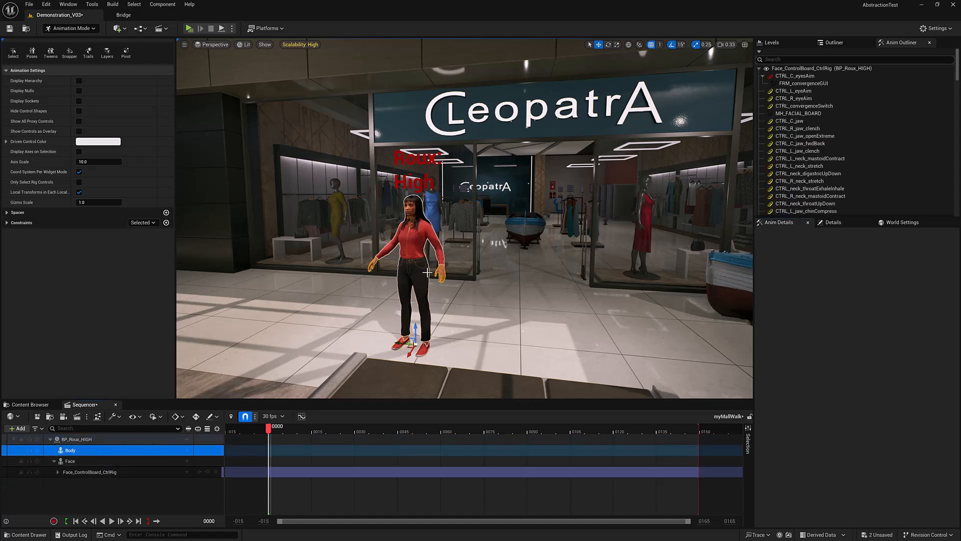
mouse_move(413, 238)
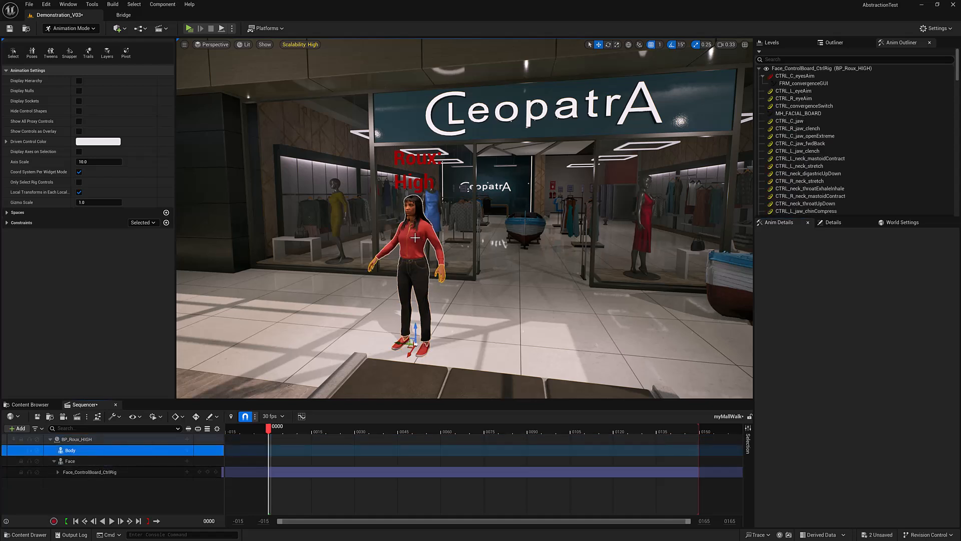
click(29, 404)
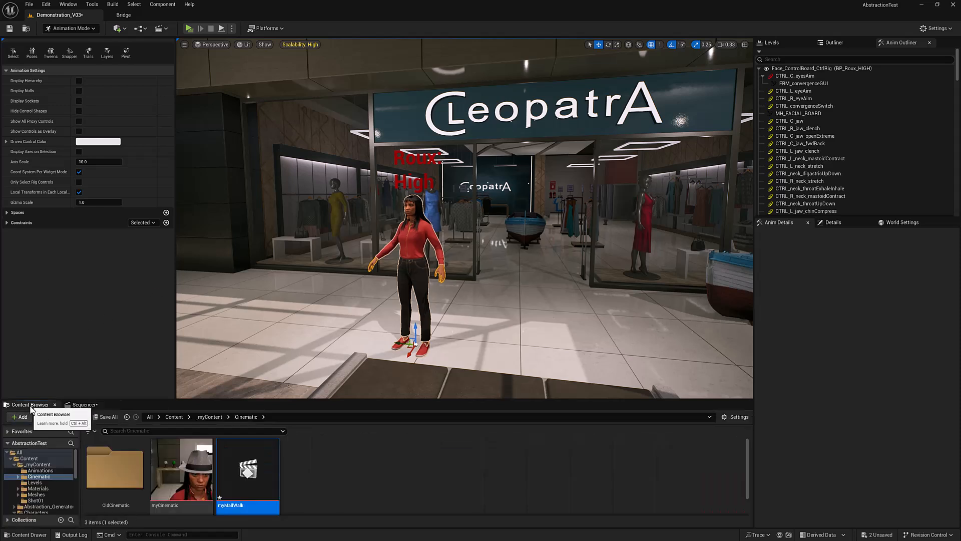
click(15, 477)
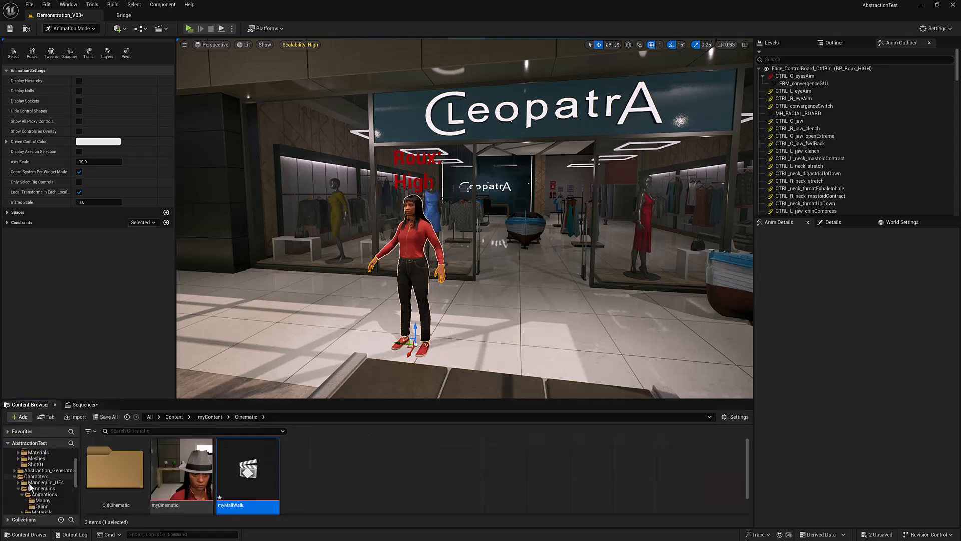
click(41, 494)
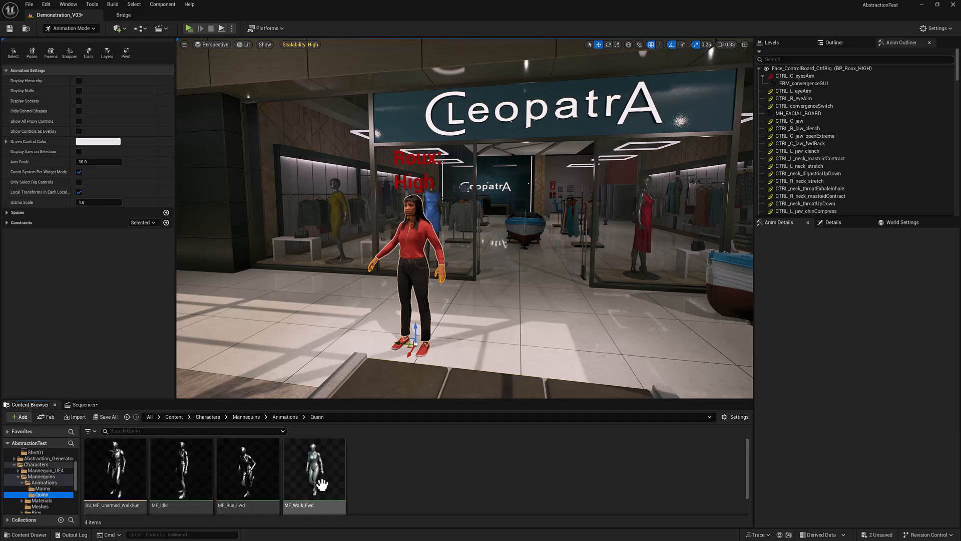
mouse_move(315, 469)
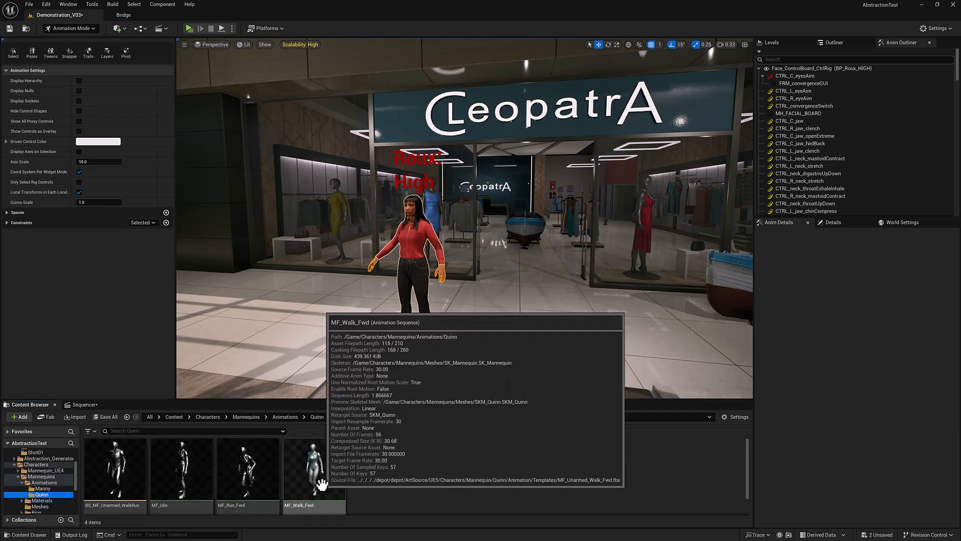
double_click(313, 468)
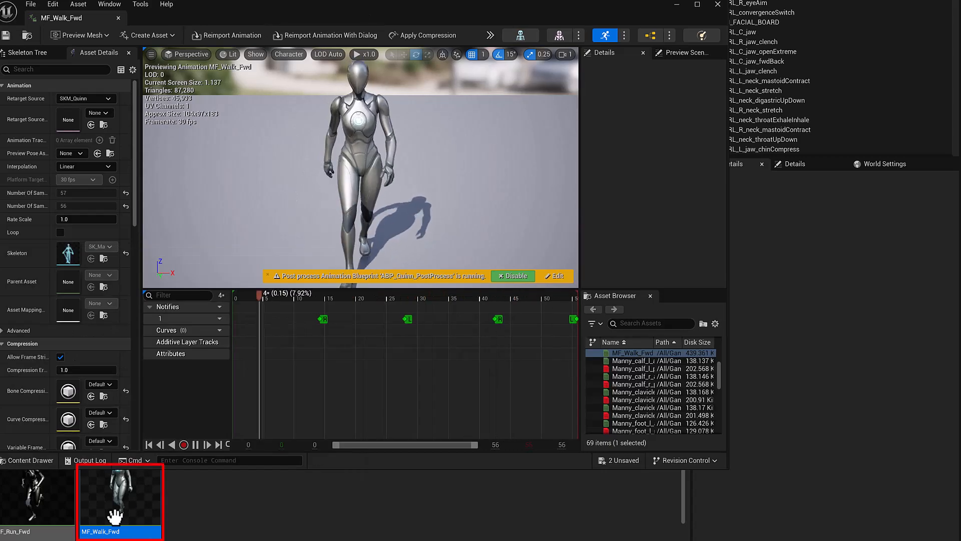
Bring up the Retarget Animations window for MF_Walk_Fwd.
right_click(119, 497)
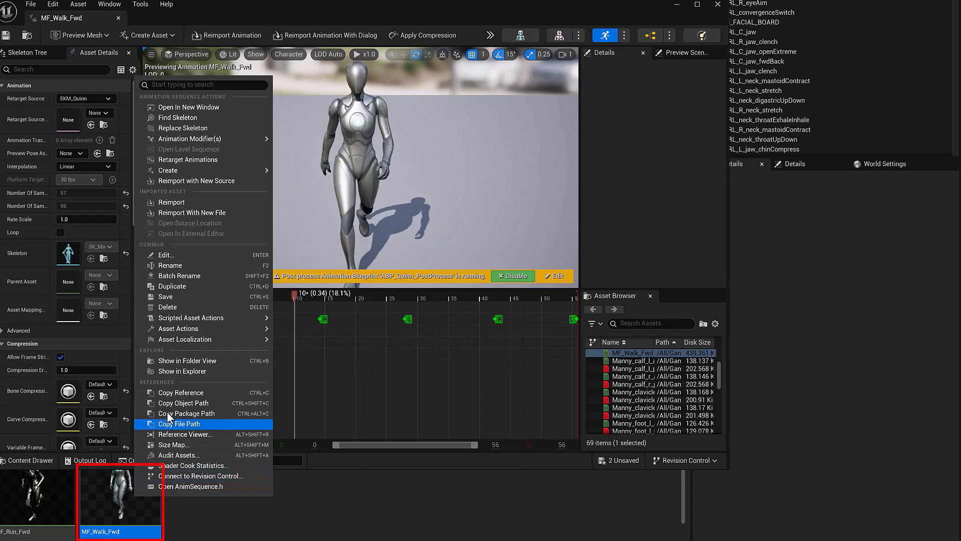
mouse_move(188, 160)
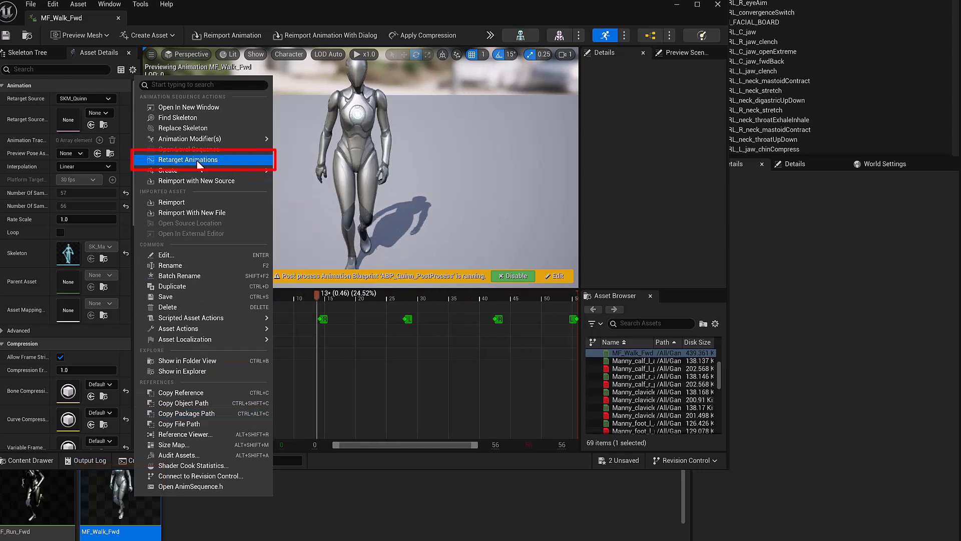
click(188, 159)
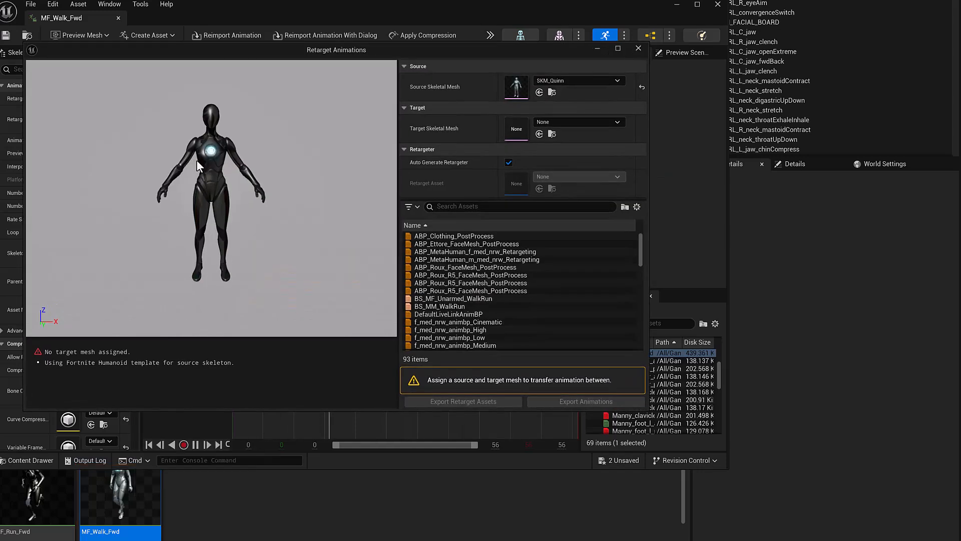
Target the f_med_nrw_body mesh and select MF_Walk_Fwd for export.
click(617, 121)
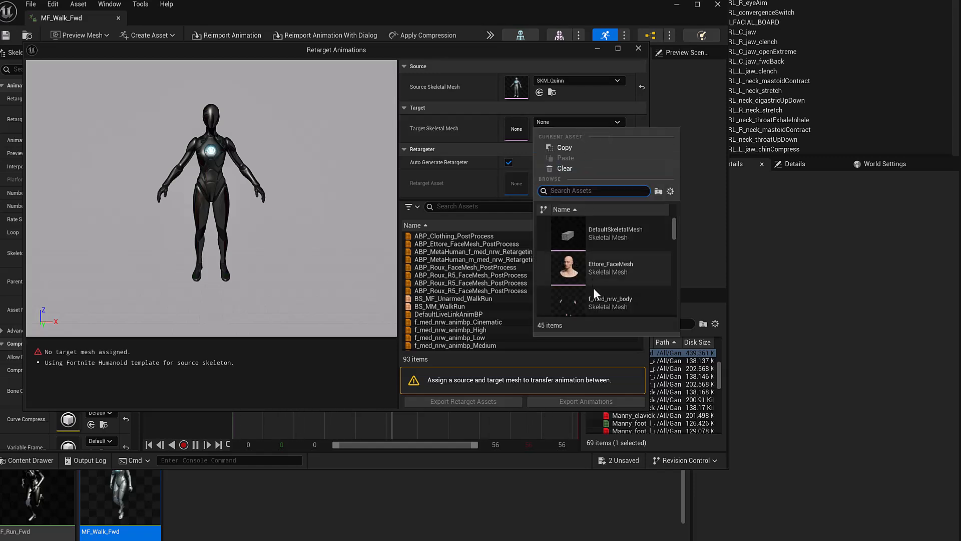
click(610, 298)
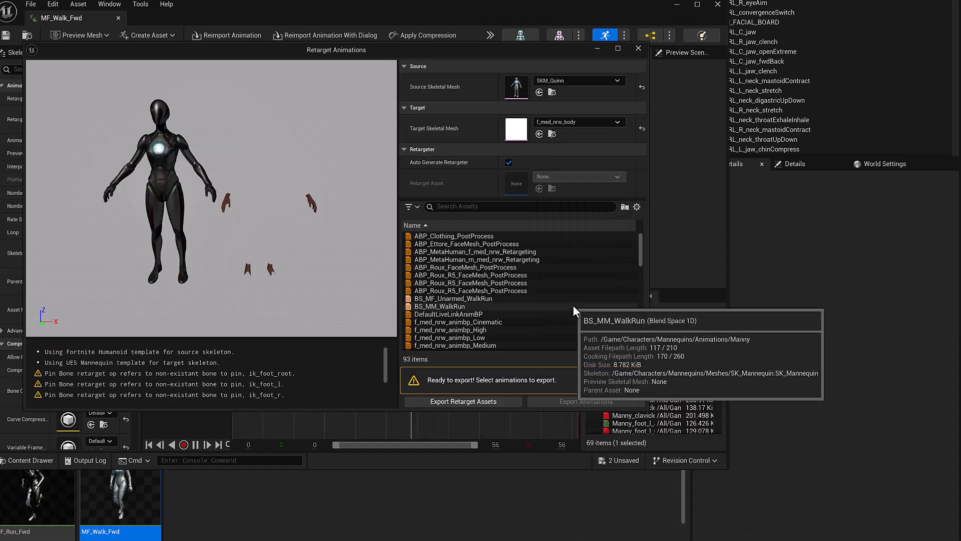
mouse_move(241, 418)
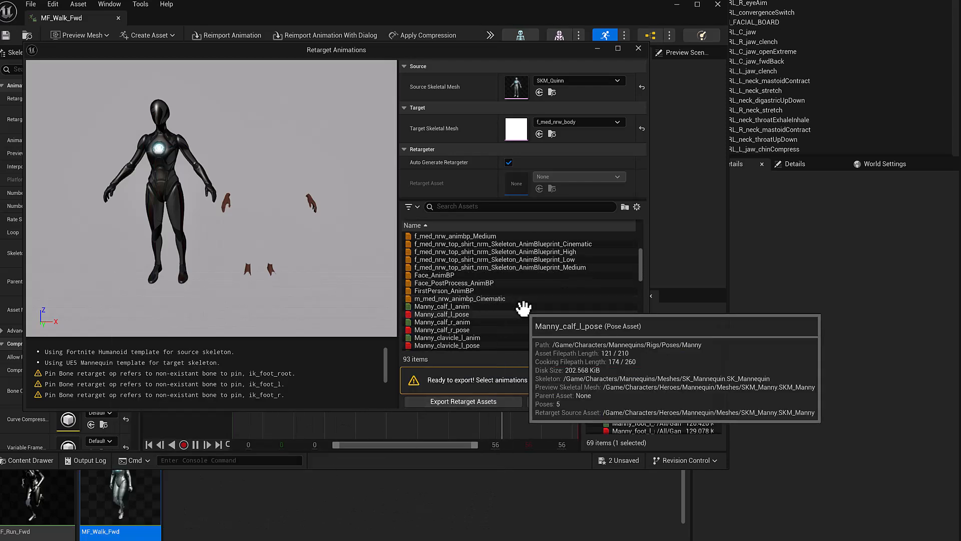
scroll(down, 3)
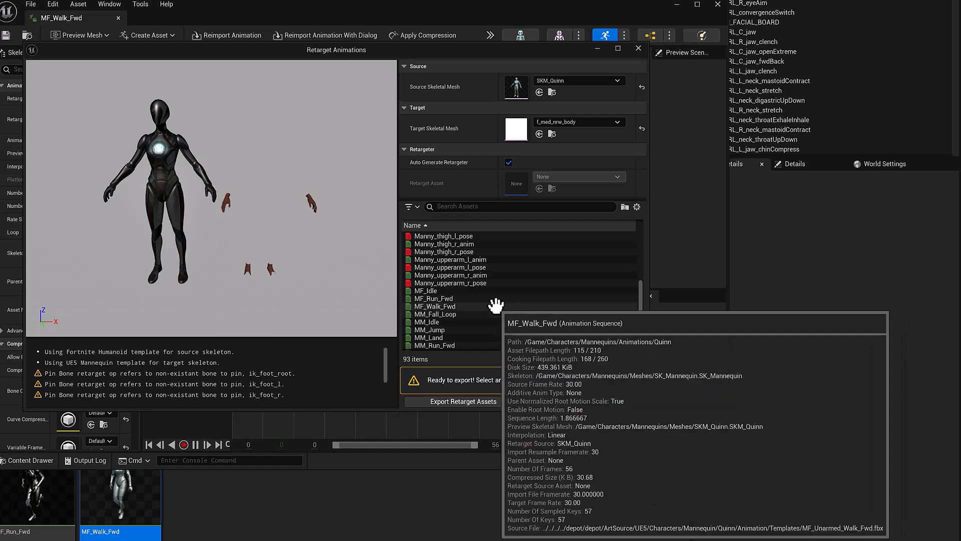
click(434, 307)
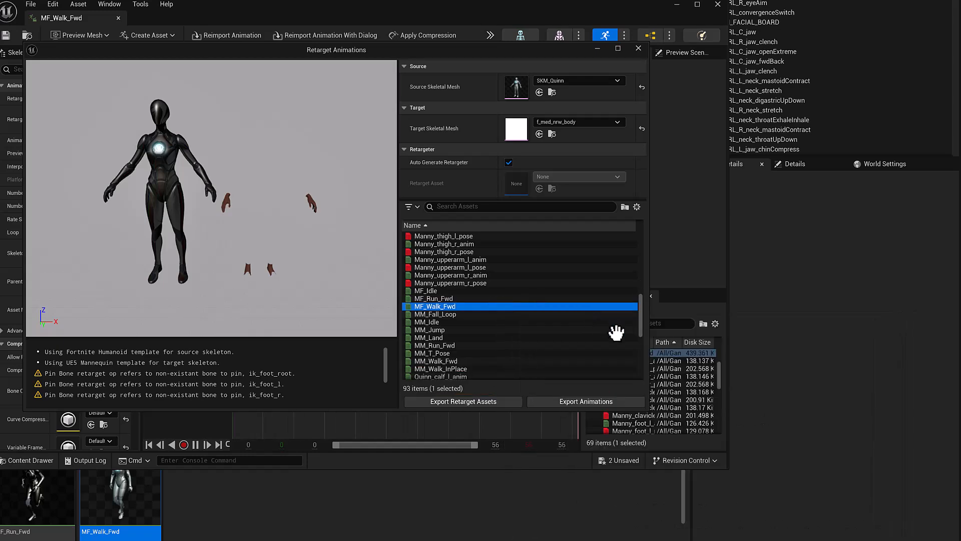
Export the retargeted animation into _myContent/Animations with default batch options.
click(585, 400)
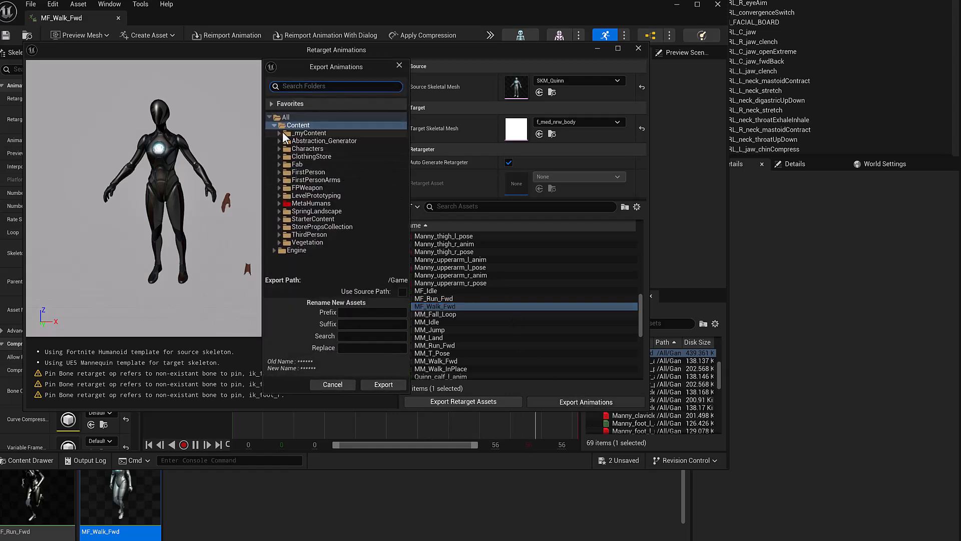
click(312, 140)
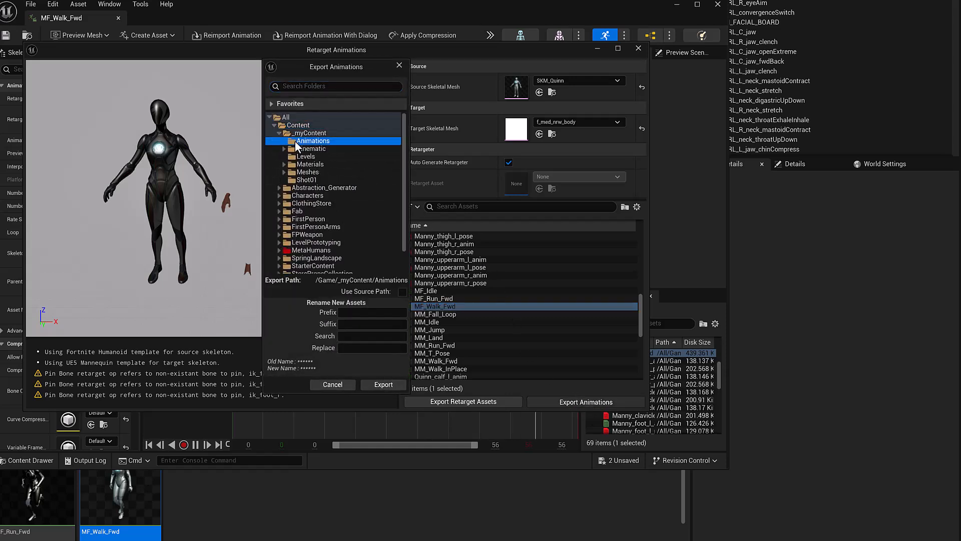
click(382, 385)
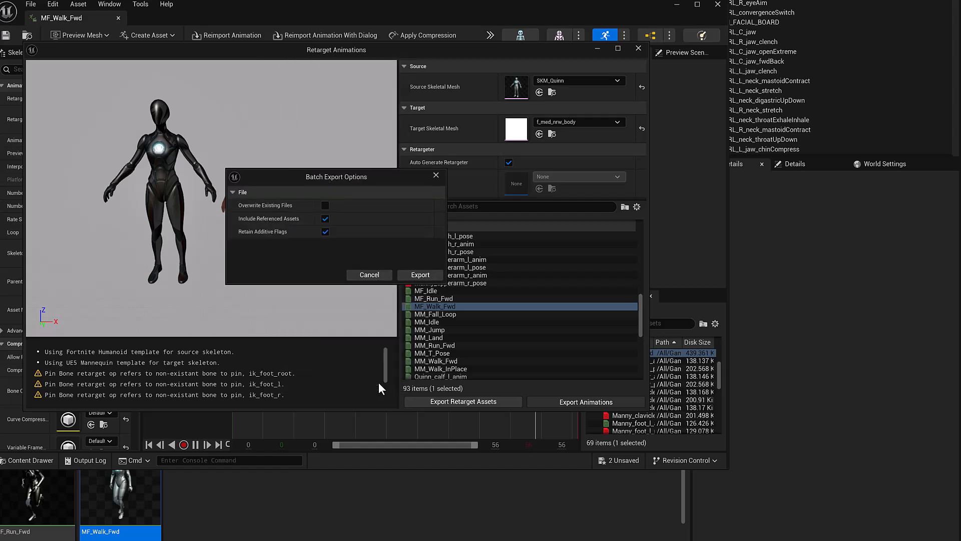
mouse_move(420, 275)
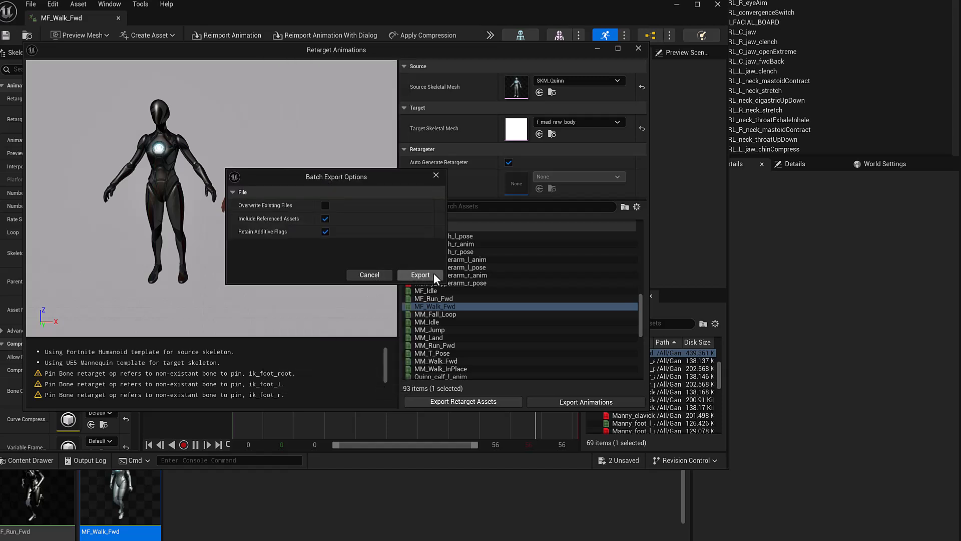
click(421, 275)
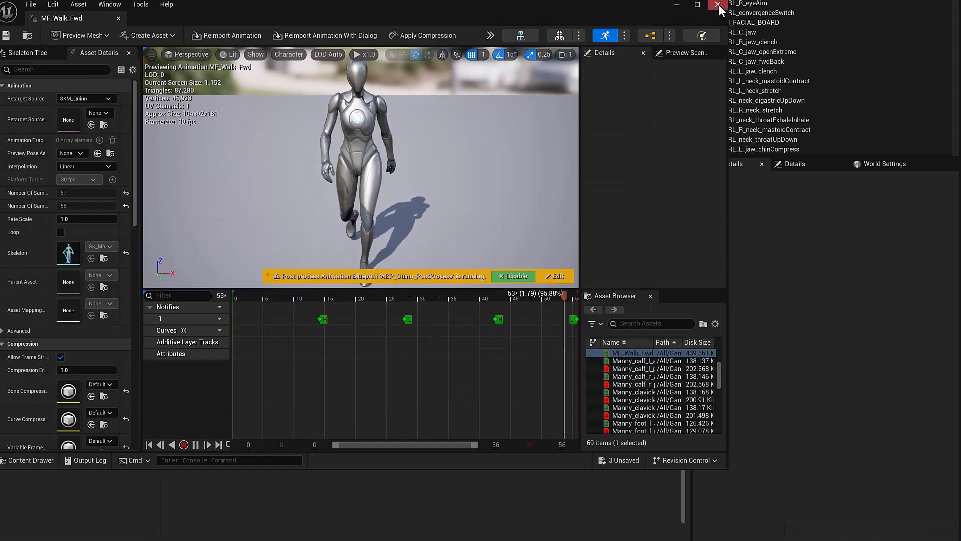
Close the animation editor and open the myMallWalk sequence from _myContent/Cinematic.
click(718, 5)
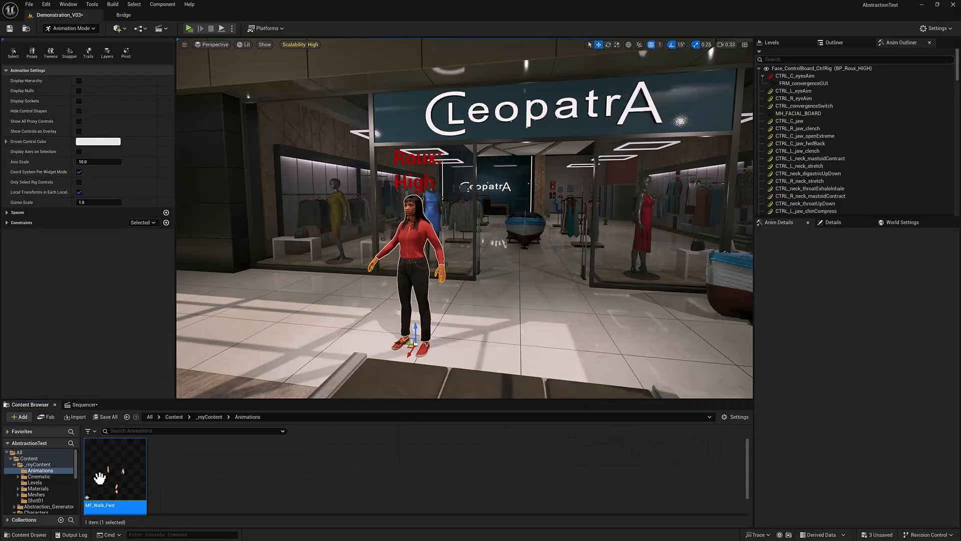
double_click(114, 469)
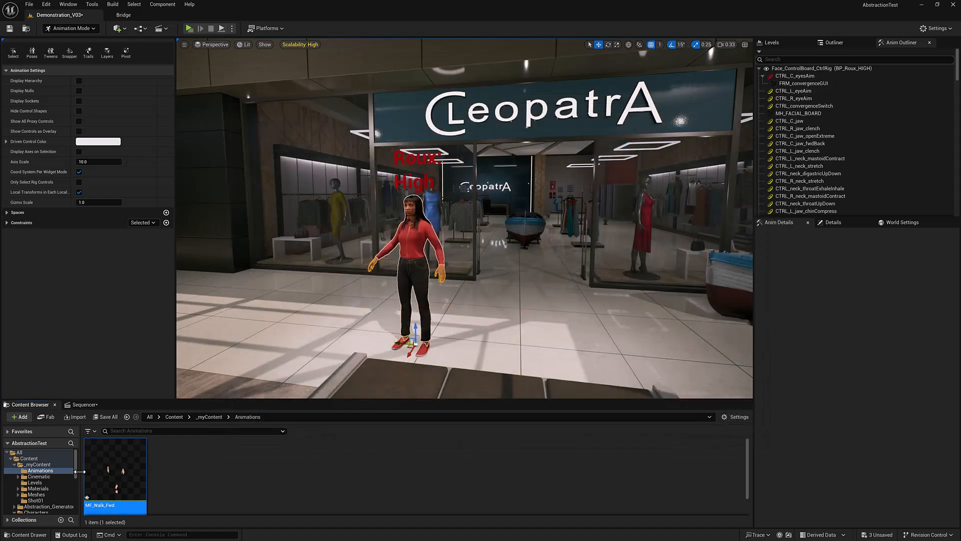
click(38, 477)
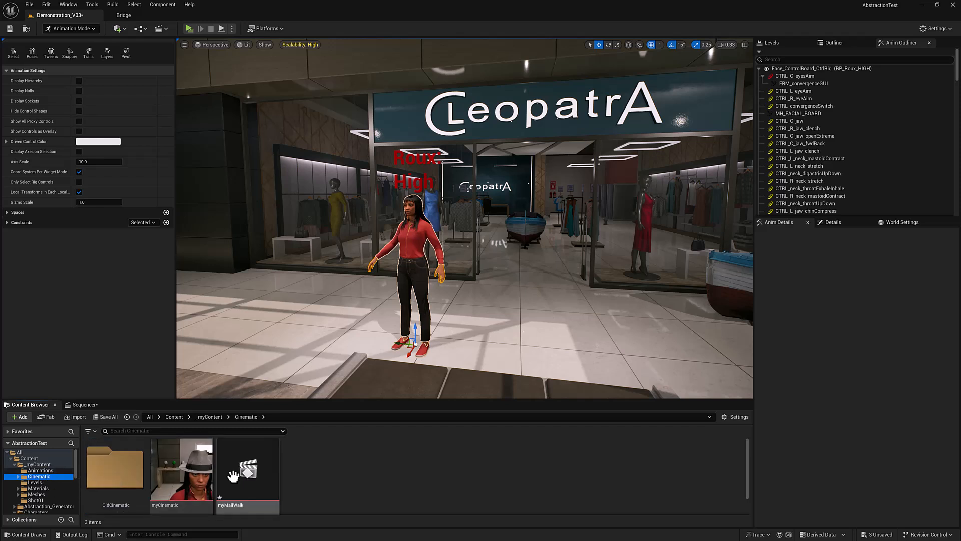
double_click(247, 468)
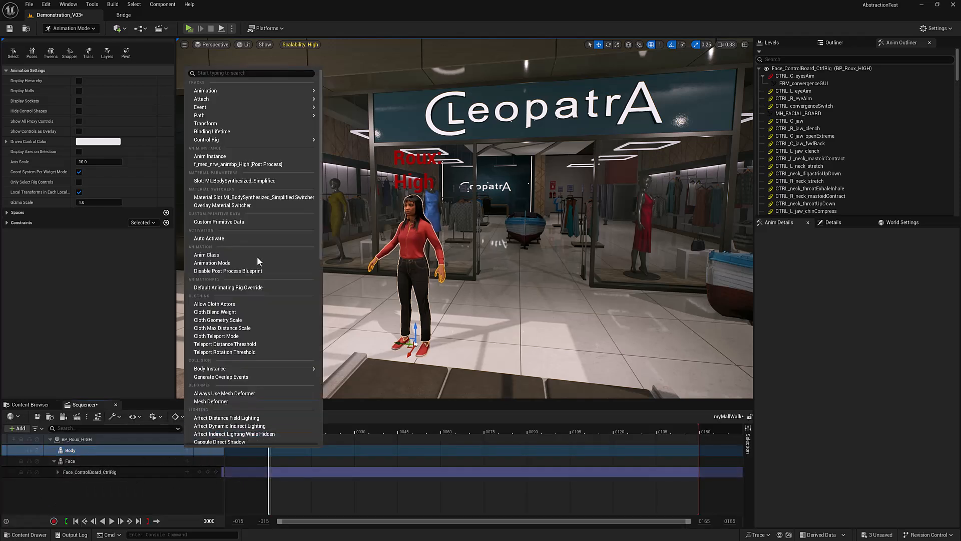
Add MF_Walk_Fwd as the animation on Roux's Body track.
click(204, 91)
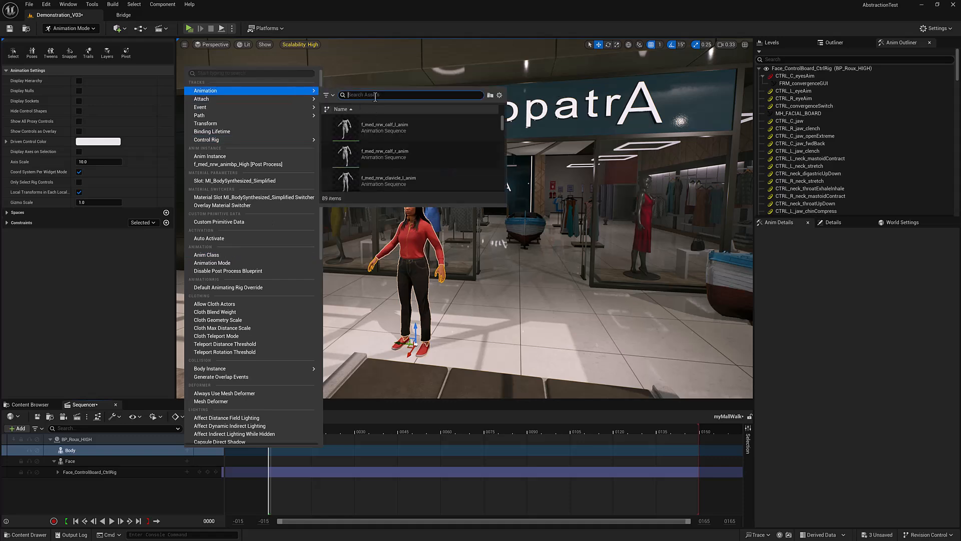
text(MF)
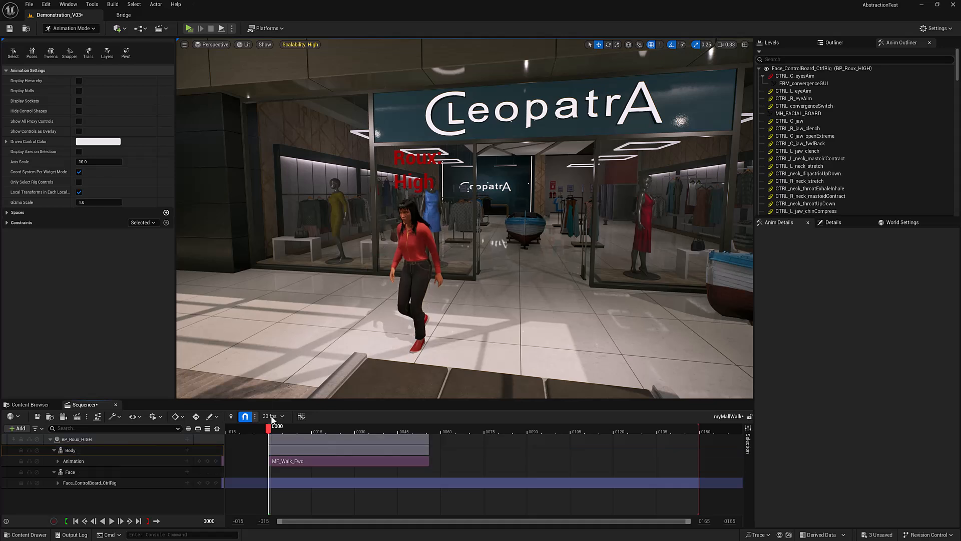
click(297, 430)
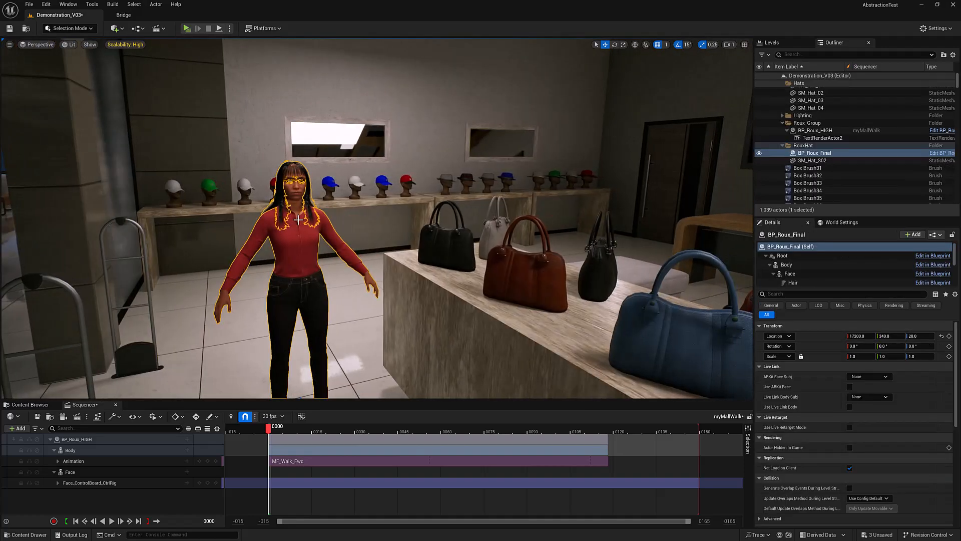
Add a HAT static mesh component to Roux's blueprint using the blue cap mesh.
key(ctrl+e)
text(static mesh)
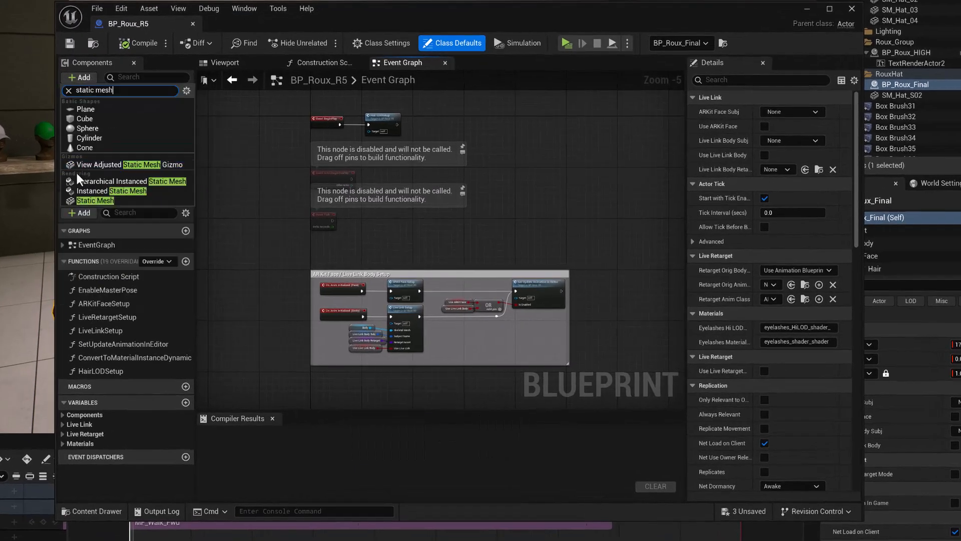
click(96, 200)
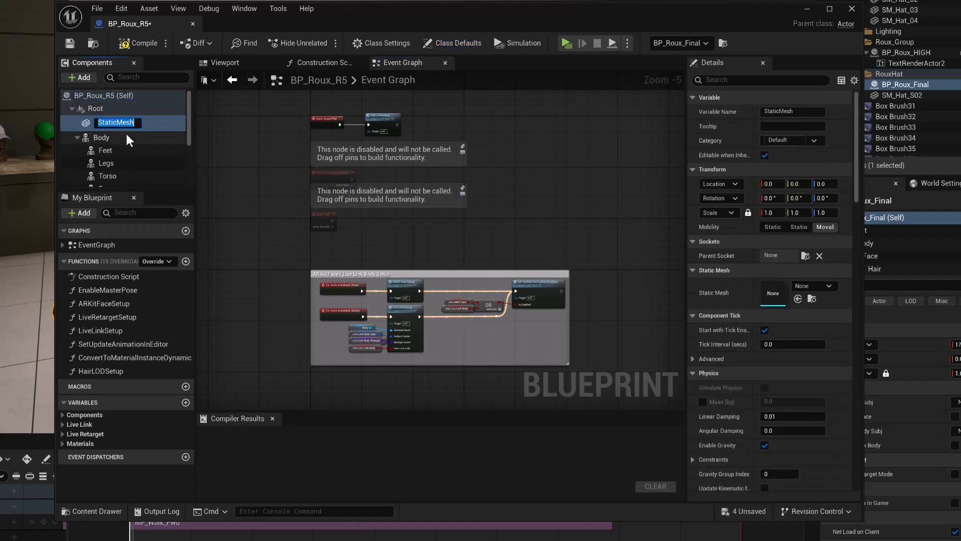
text(HAT)
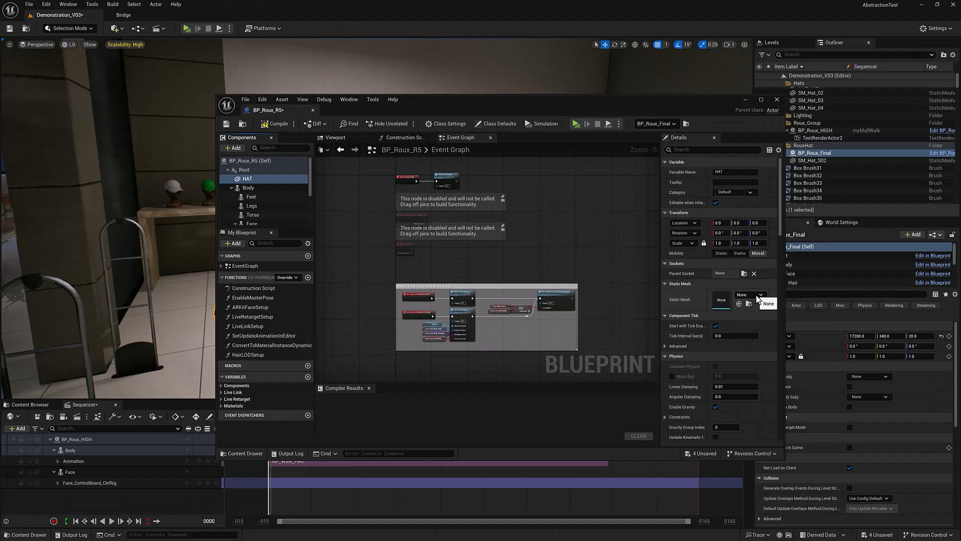
click(769, 303)
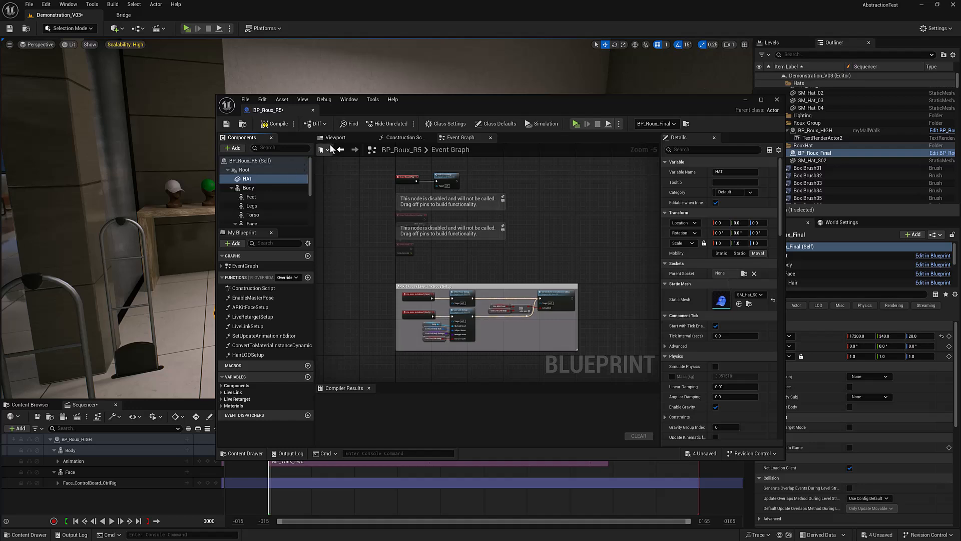
Position the cap on Roux's head, mark it Visible and compile the blueprint.
click(336, 137)
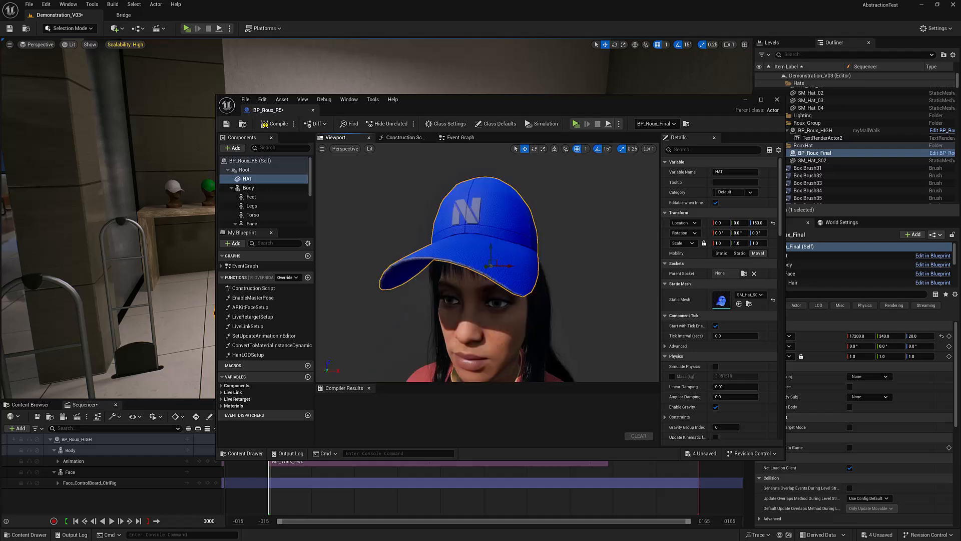
mouse_move(511, 259)
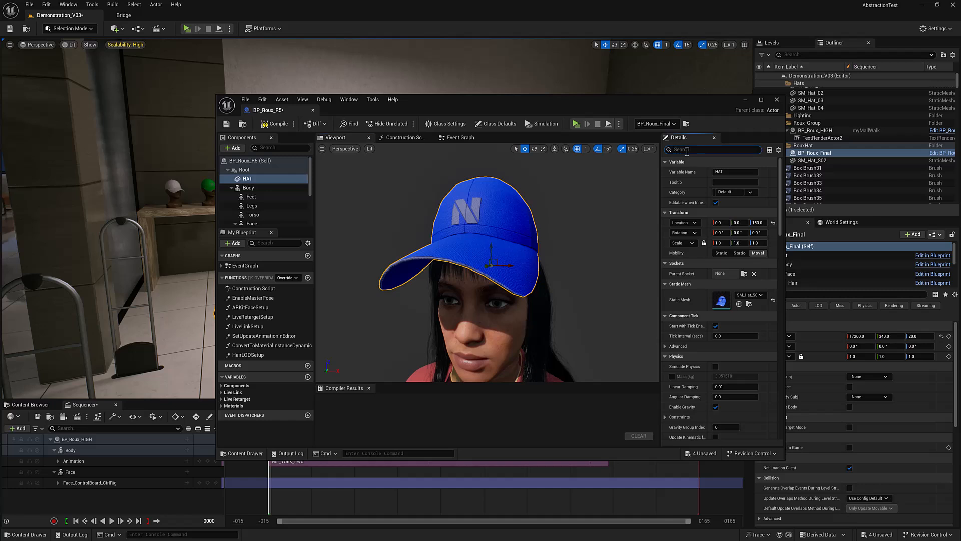
text(visibl)
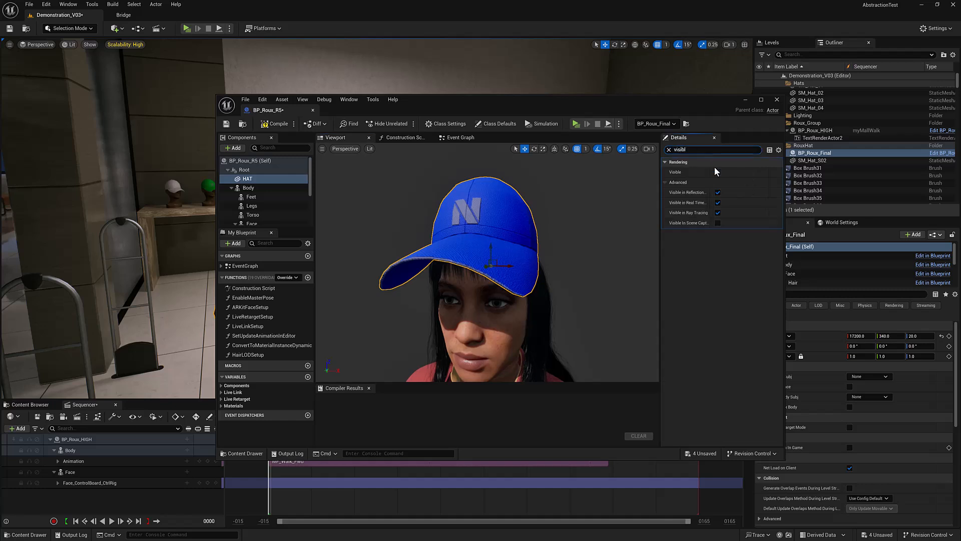
click(717, 171)
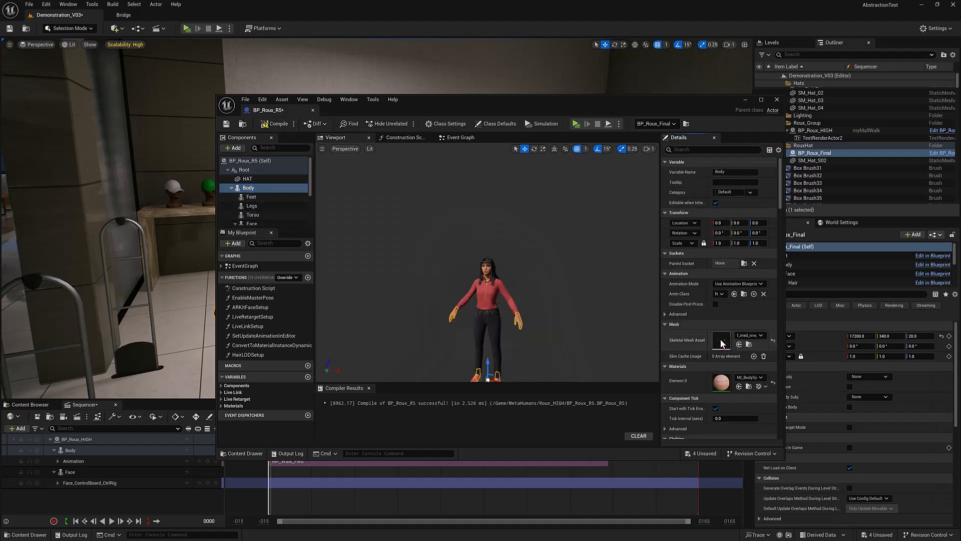
Open the body's skeleton and select the head bone in the Skeleton Tree.
double_click(721, 340)
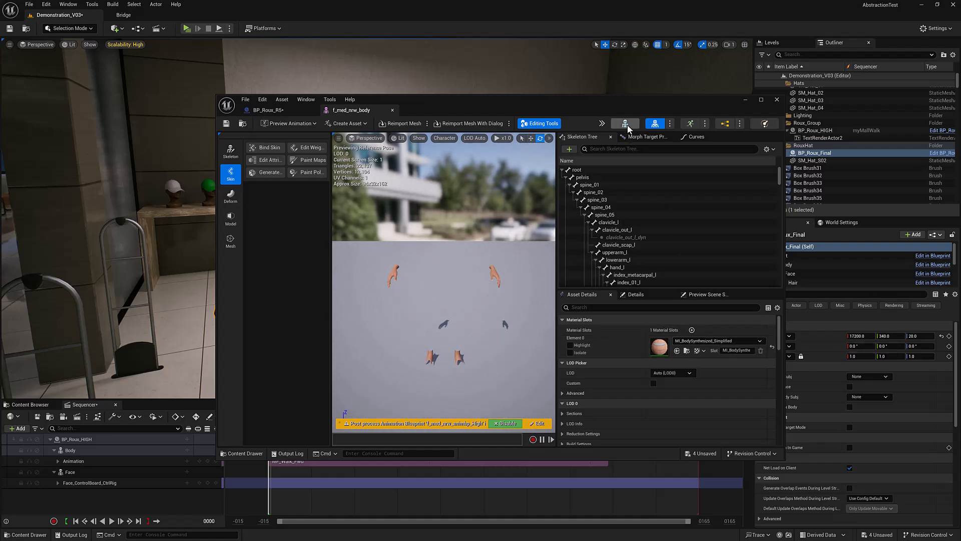
click(438, 110)
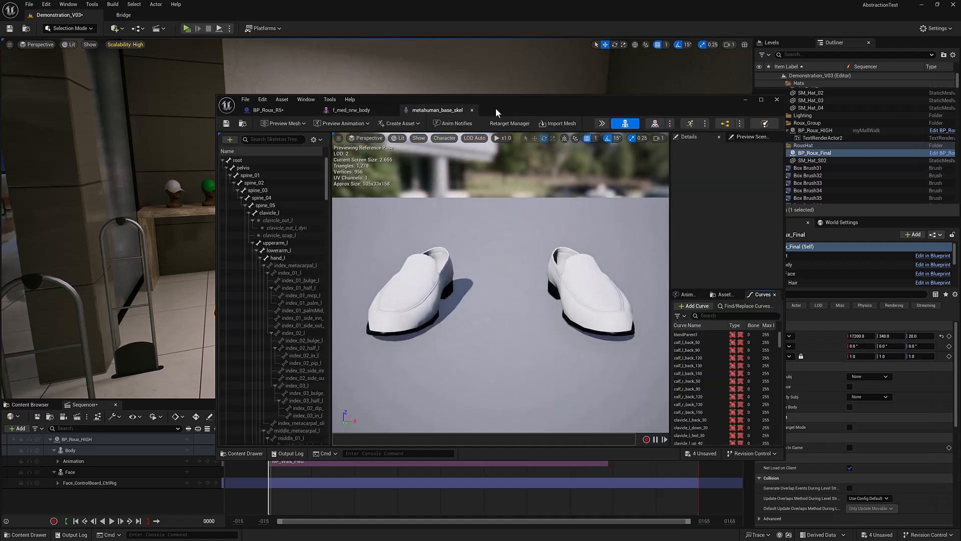
click(272, 139)
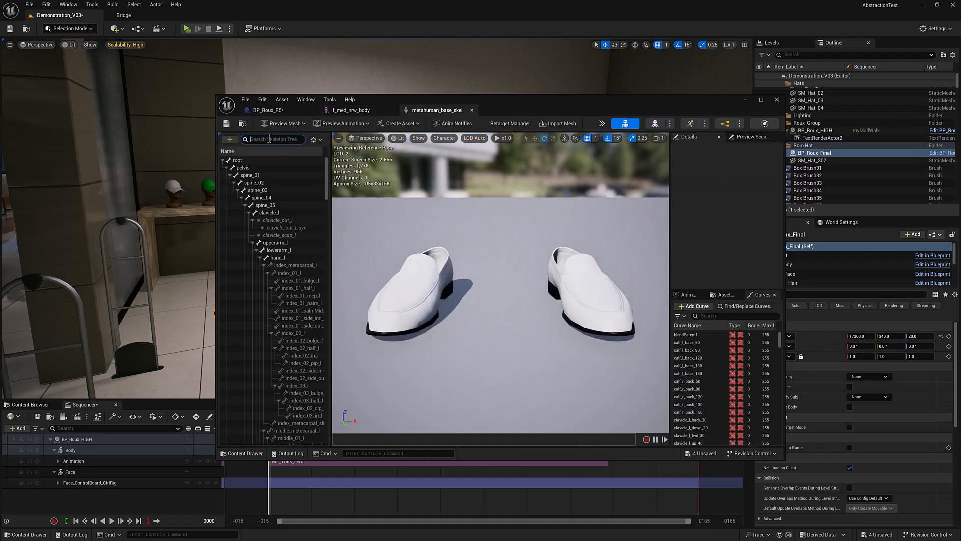
text(head)
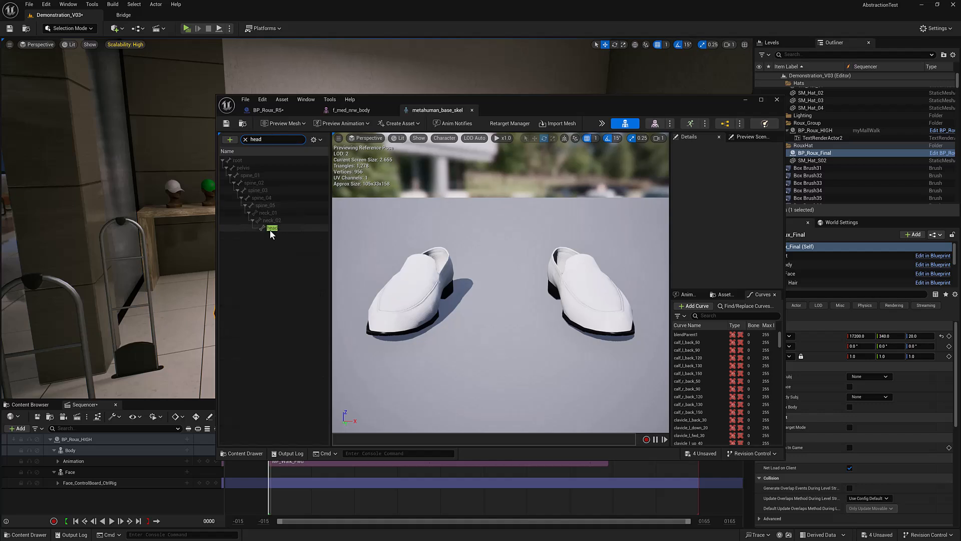
click(272, 227)
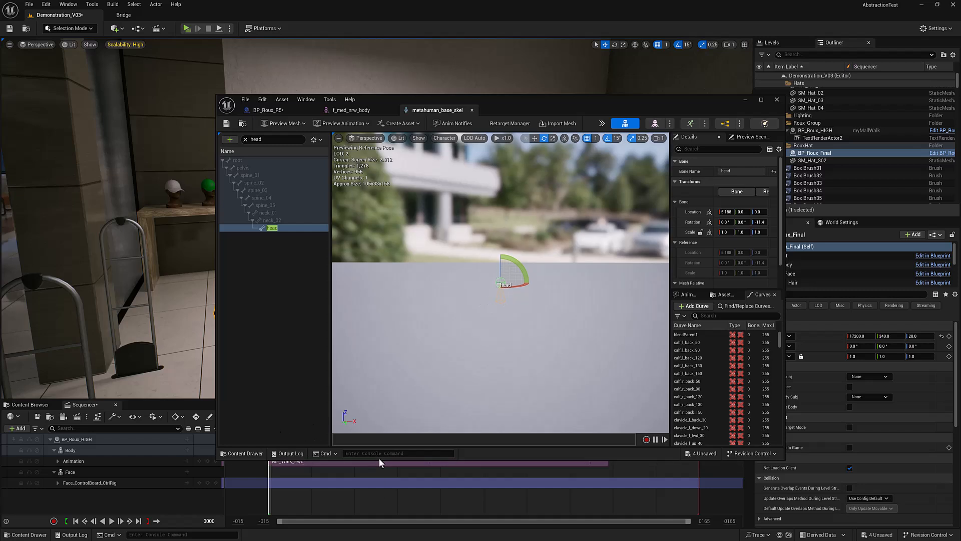
Run the showflag.bones console command to display the skeleton's bones.
text(sk)
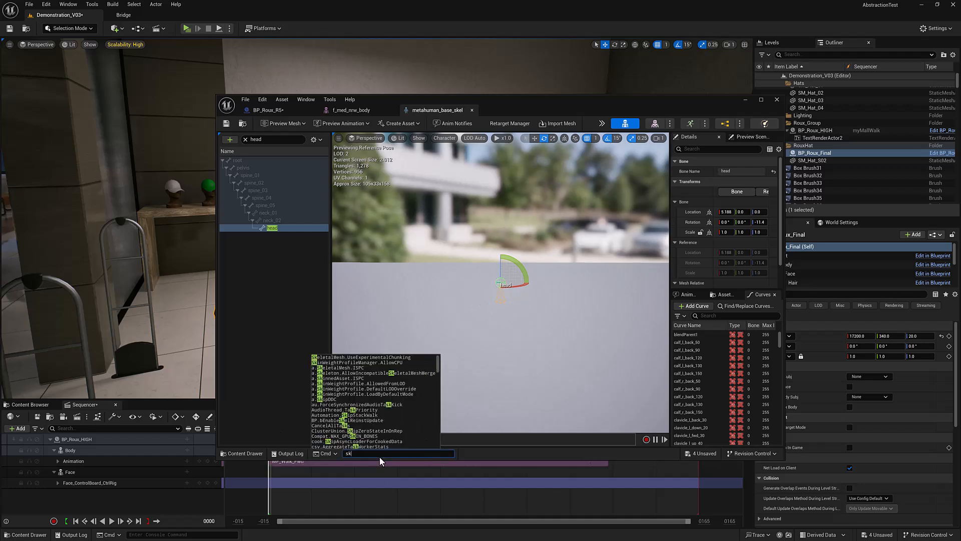
text(b)
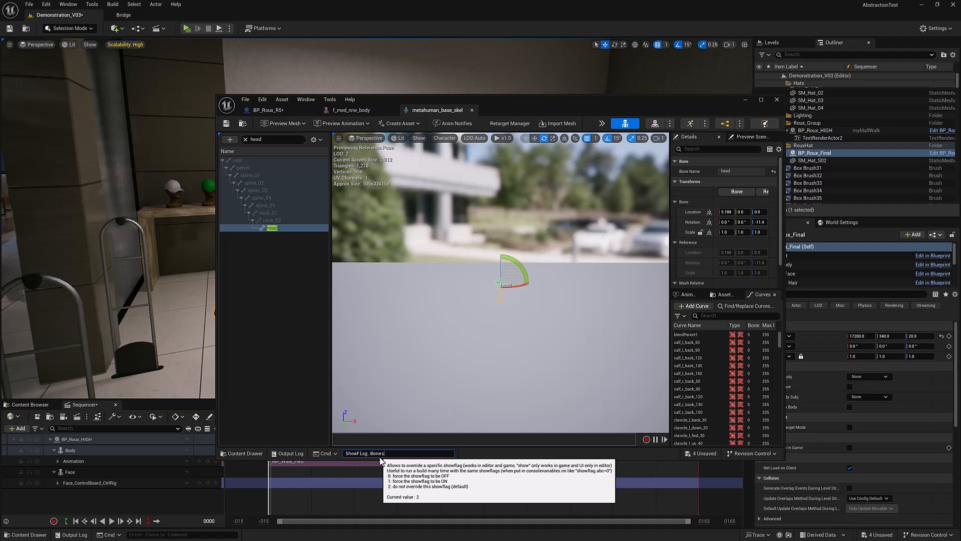
key(Return)
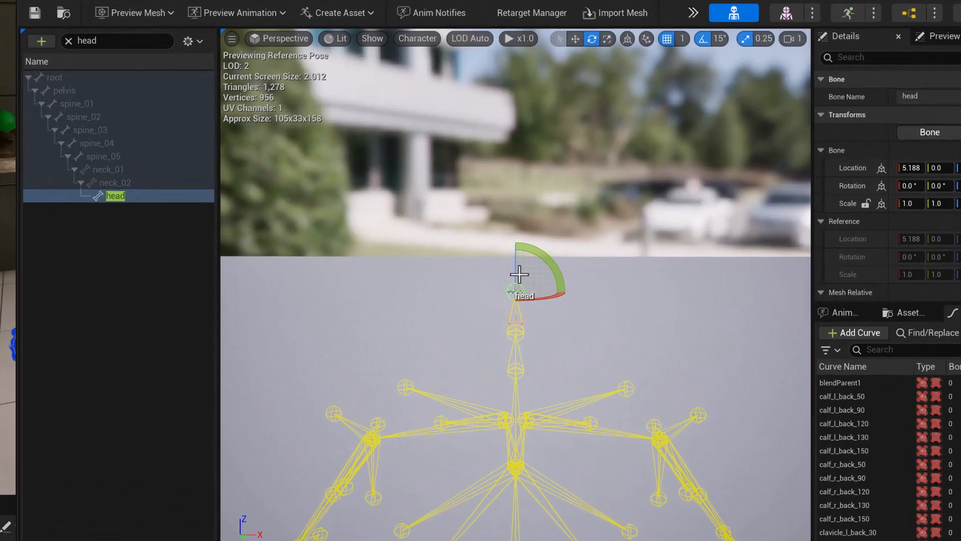
Add a socket named Hat to the head bone and move it above the head.
right_click(115, 196)
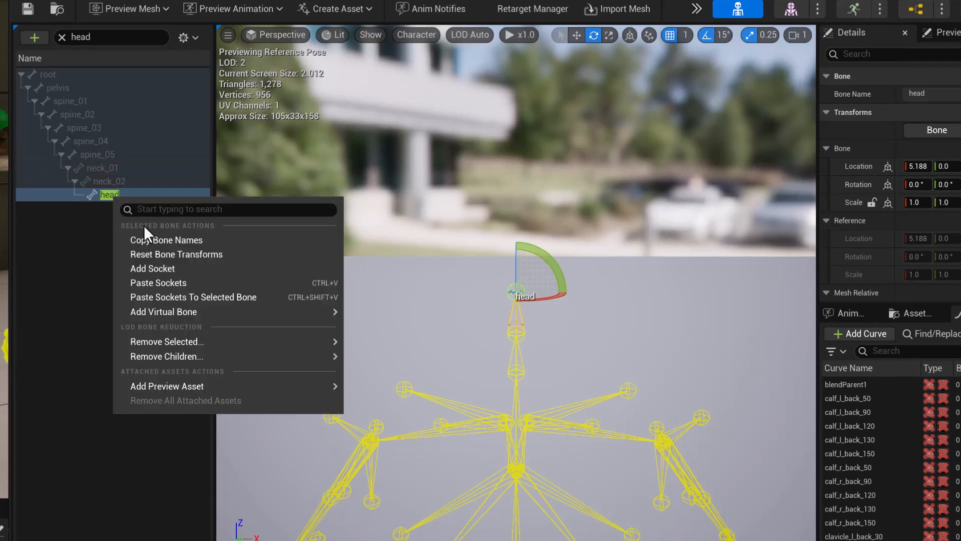
click(152, 268)
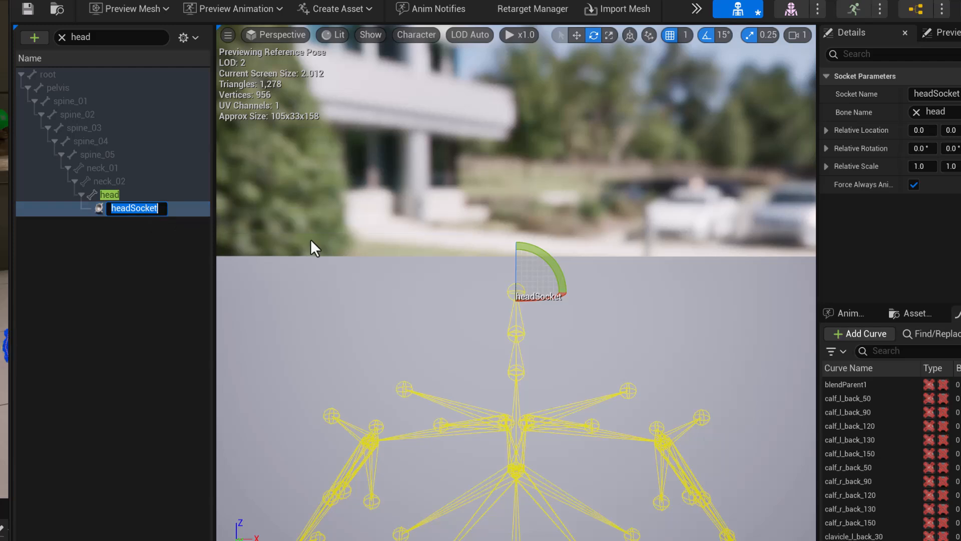
text(Hat)
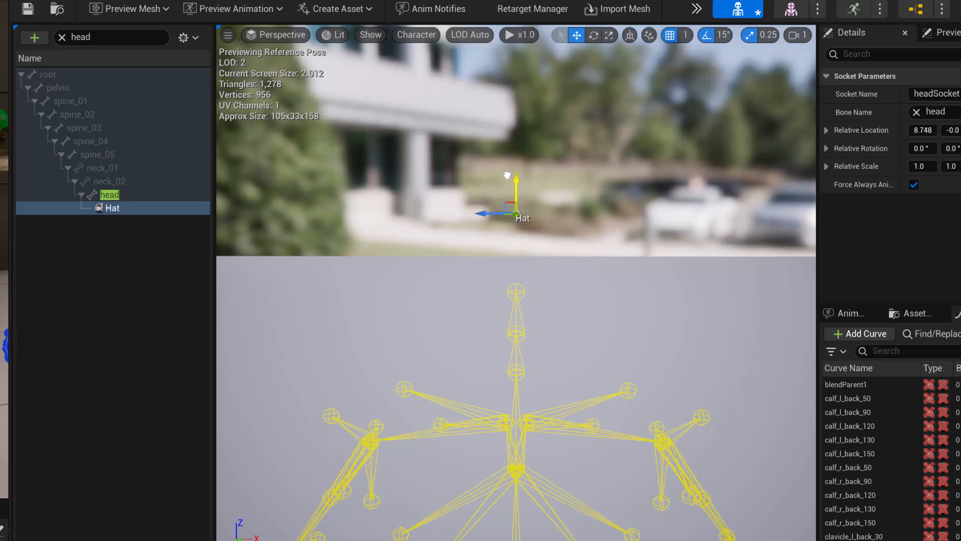
click(27, 9)
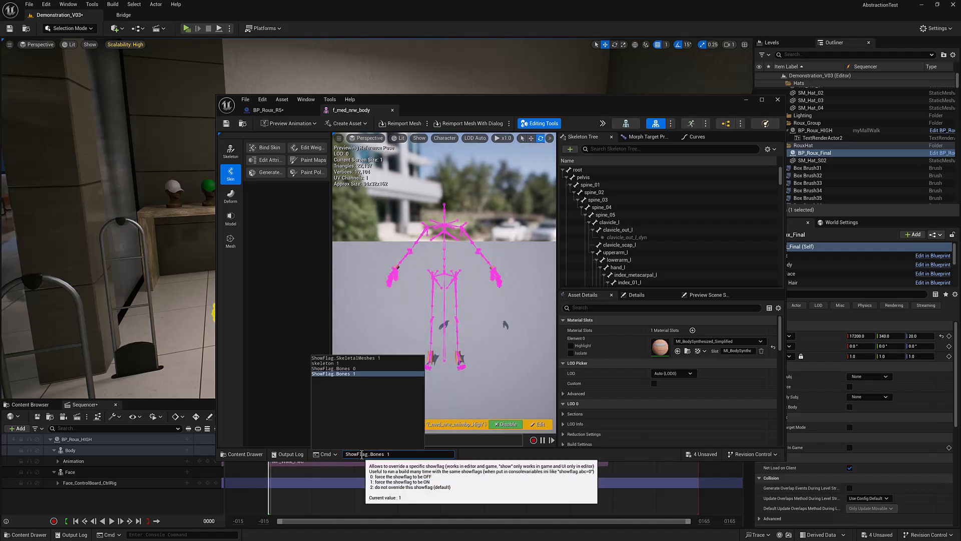
Hide the bones again and close the skeletal mesh editor.
key(Return)
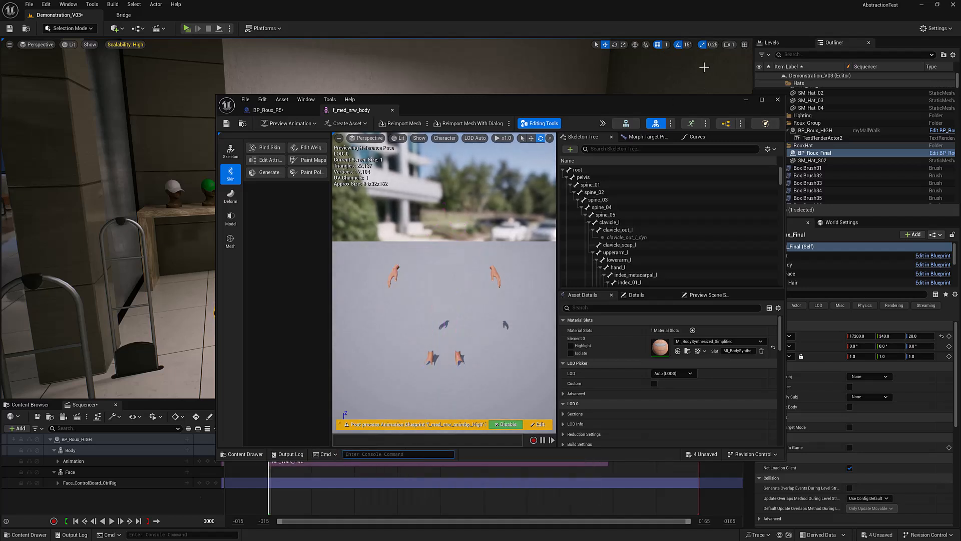
click(777, 99)
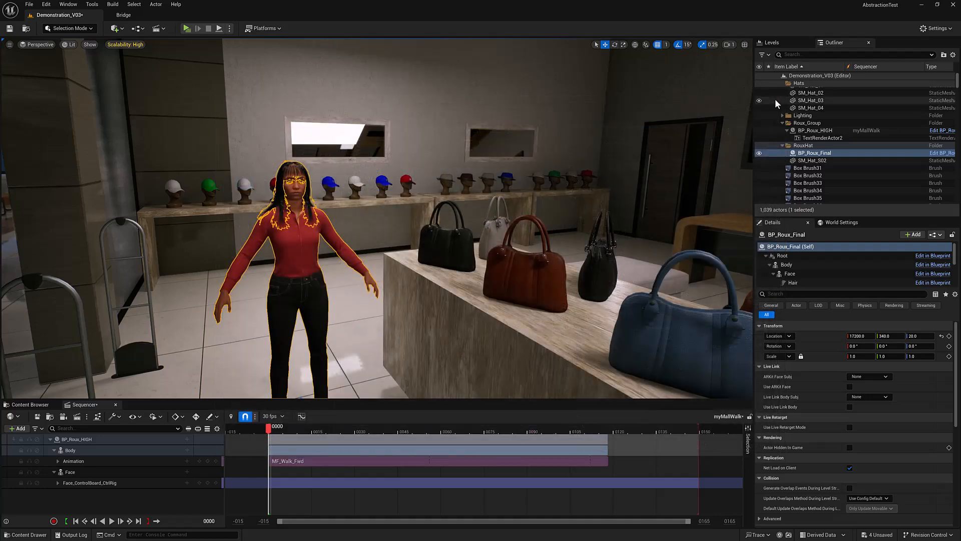
Browse to the Meshes/HATS folder holding SM_Hat_S01.
click(28, 404)
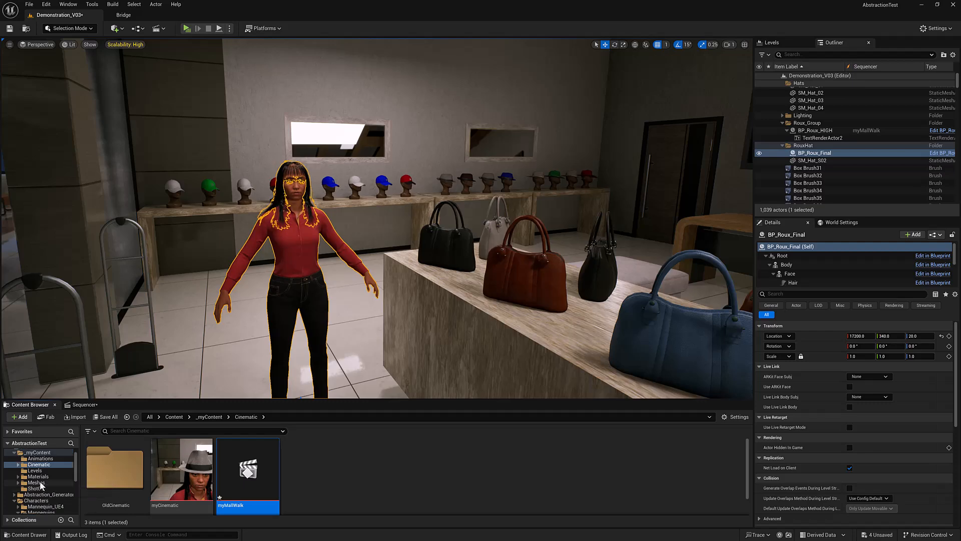
click(36, 488)
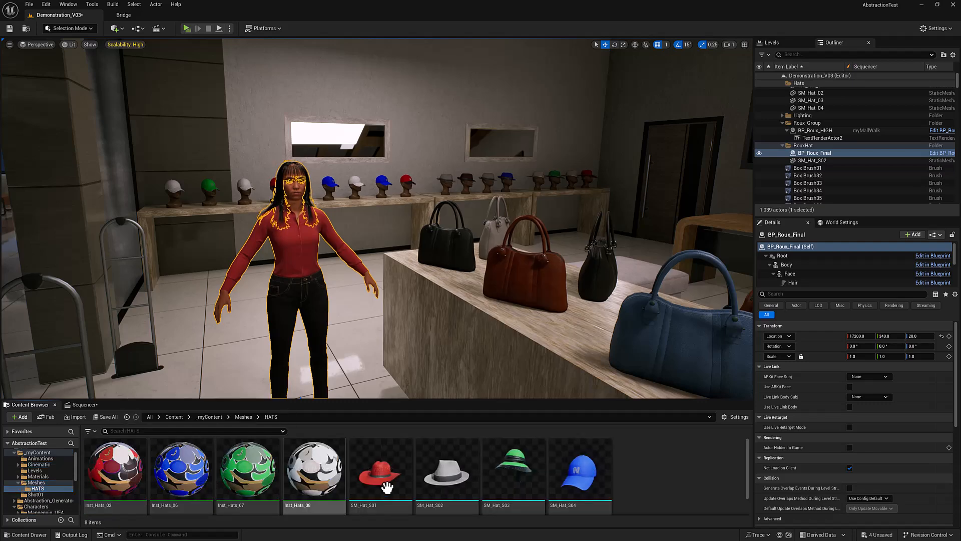
mouse_move(580, 468)
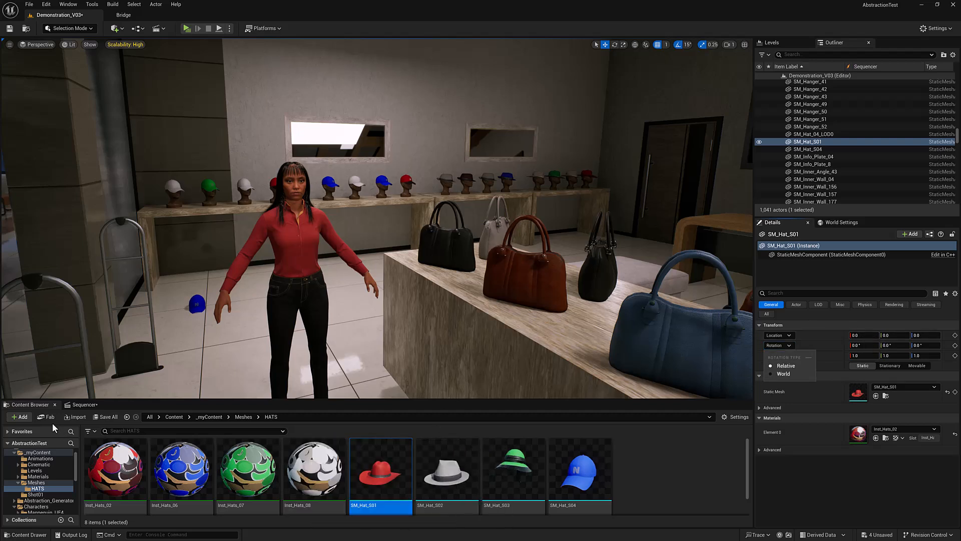
Add the SM_Hat_S01 actor to the myMallWalk sequence.
click(84, 404)
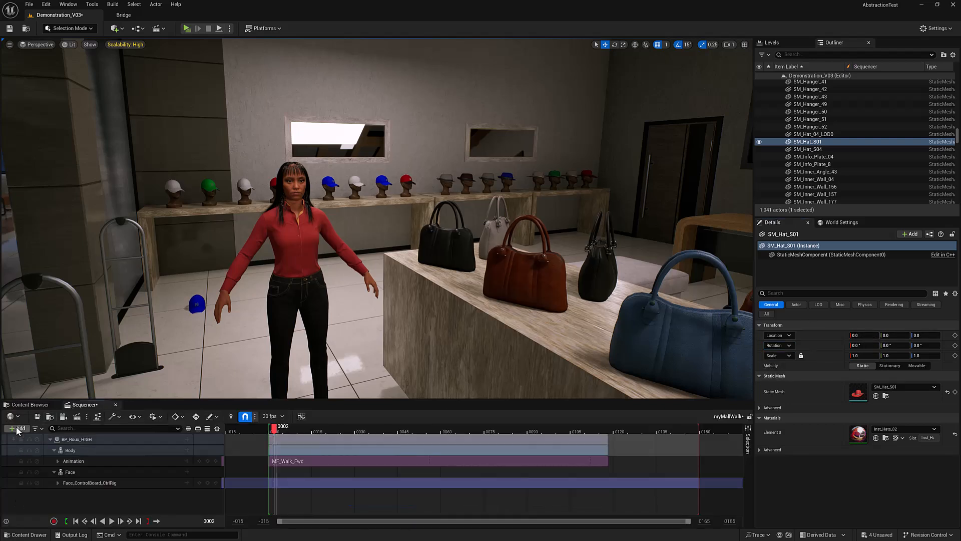
click(18, 428)
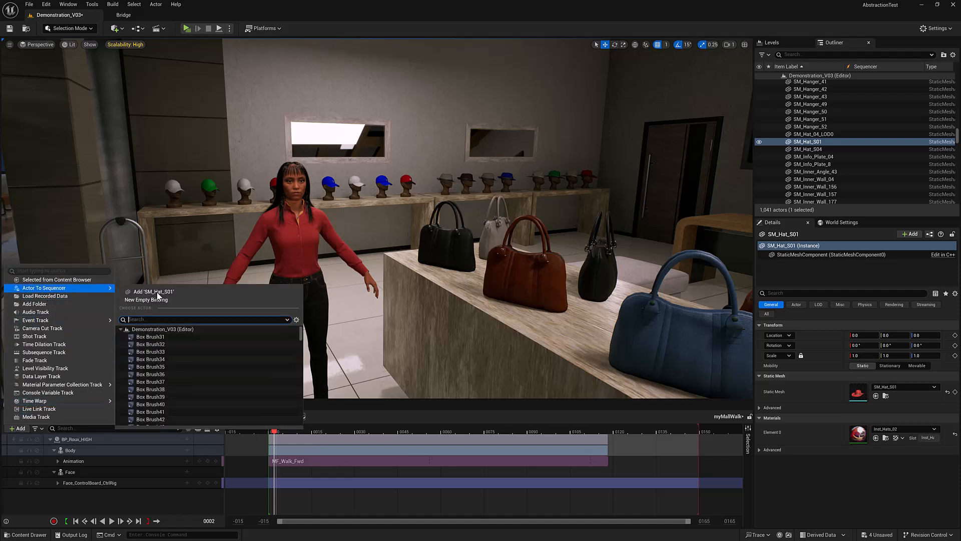
click(153, 291)
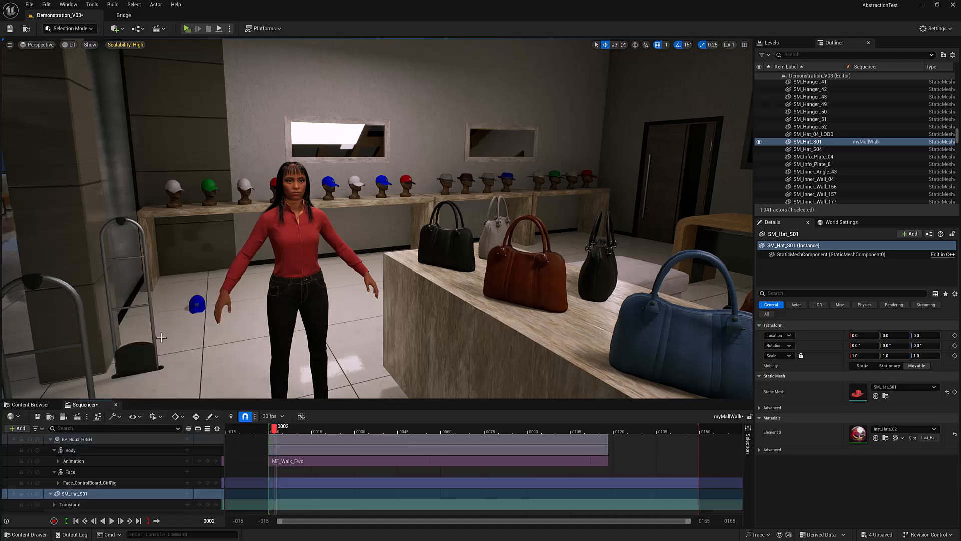
mouse_move(188, 496)
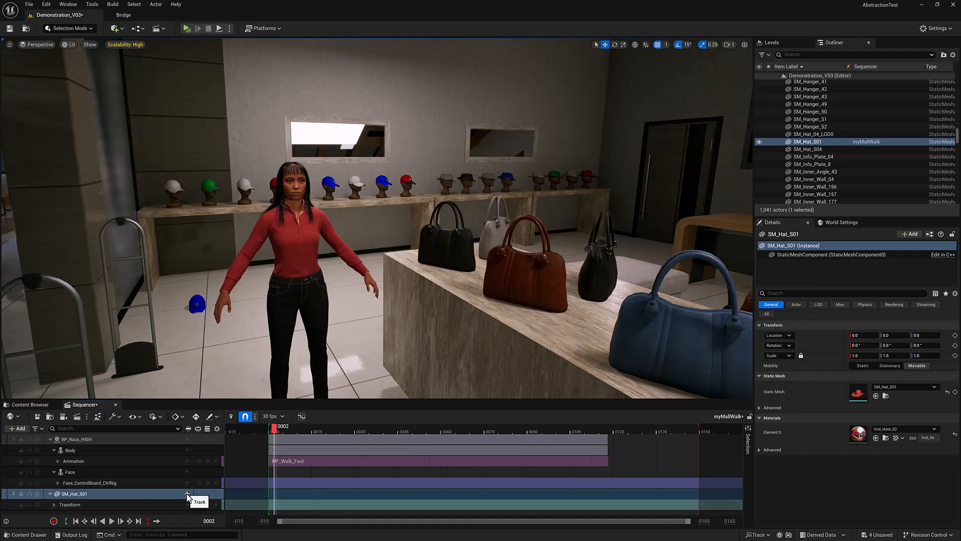
Give the hat an Attach track bound to BP_Roux_HIGH's HatSocket.
click(187, 494)
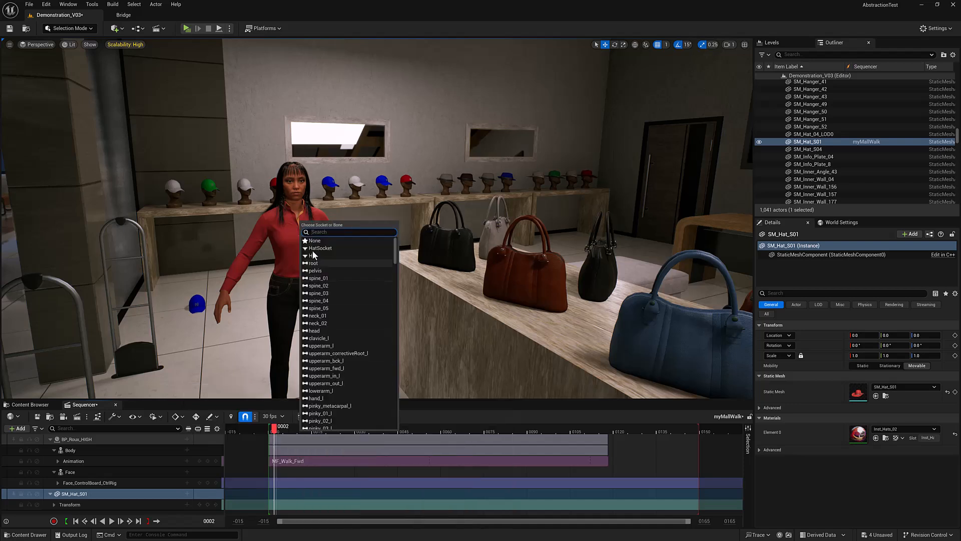
click(320, 248)
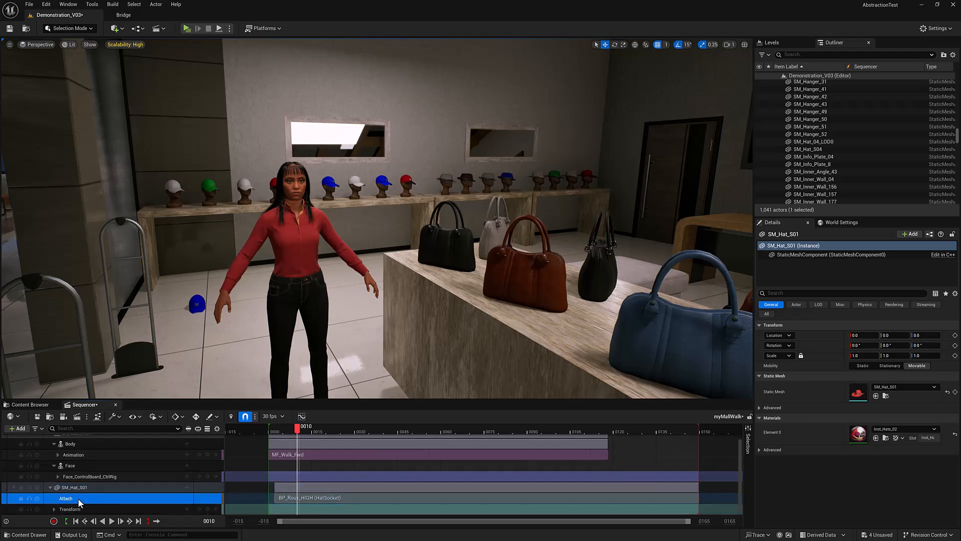
click(271, 426)
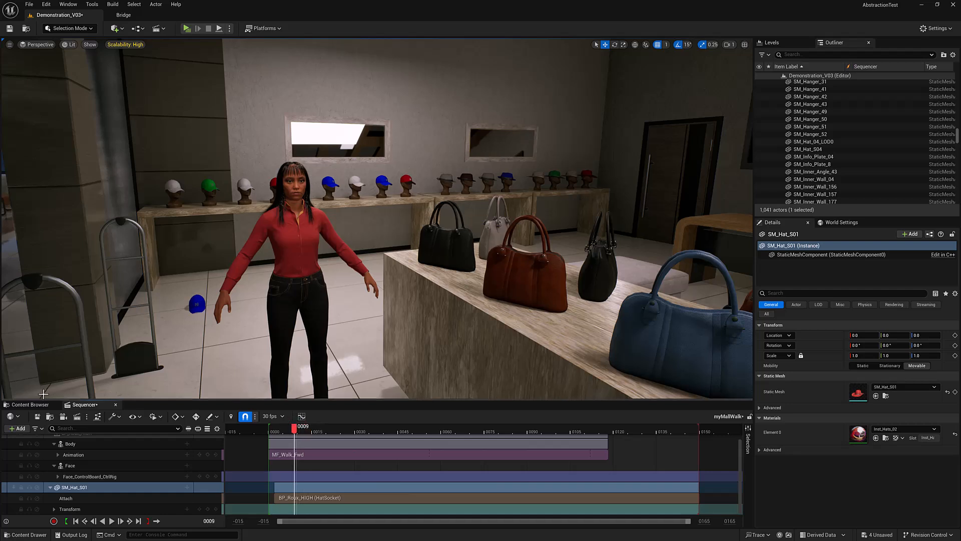
mouse_move(318, 344)
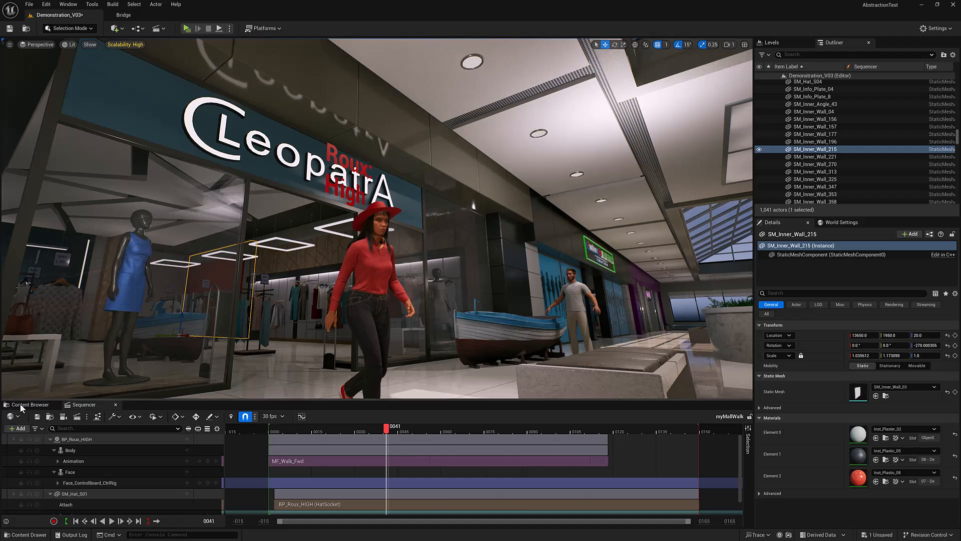
Duplicate myMallWalk in the Cinematic folder and open myMallWalk02.
click(29, 404)
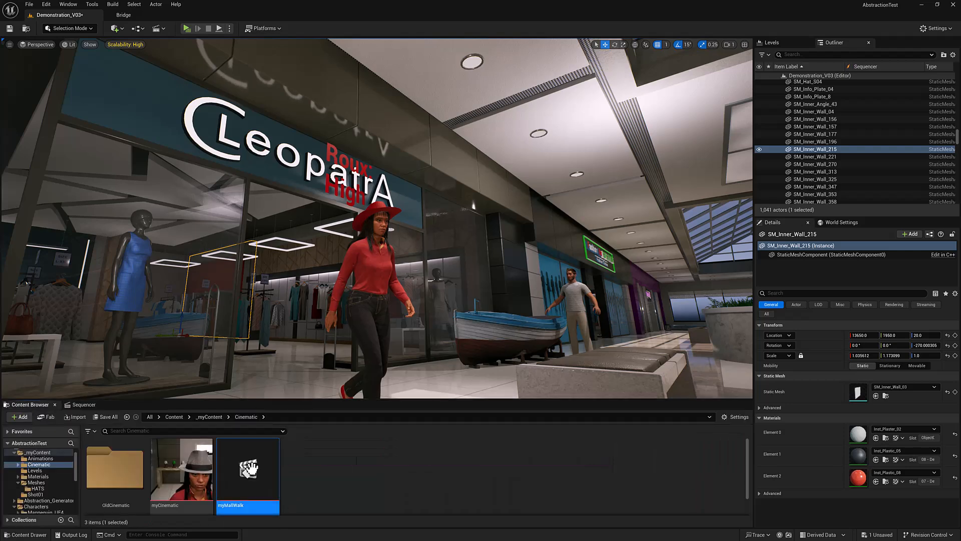
right_click(248, 469)
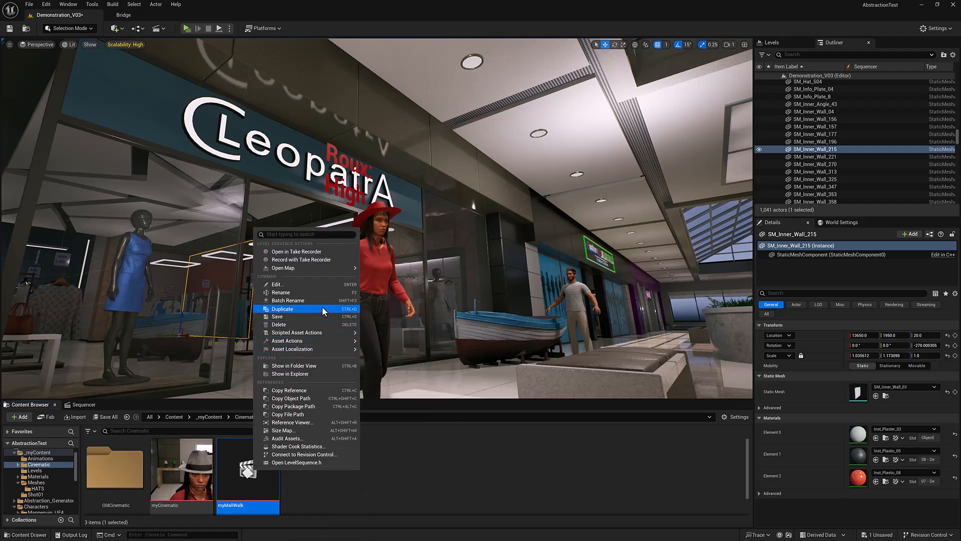
click(283, 308)
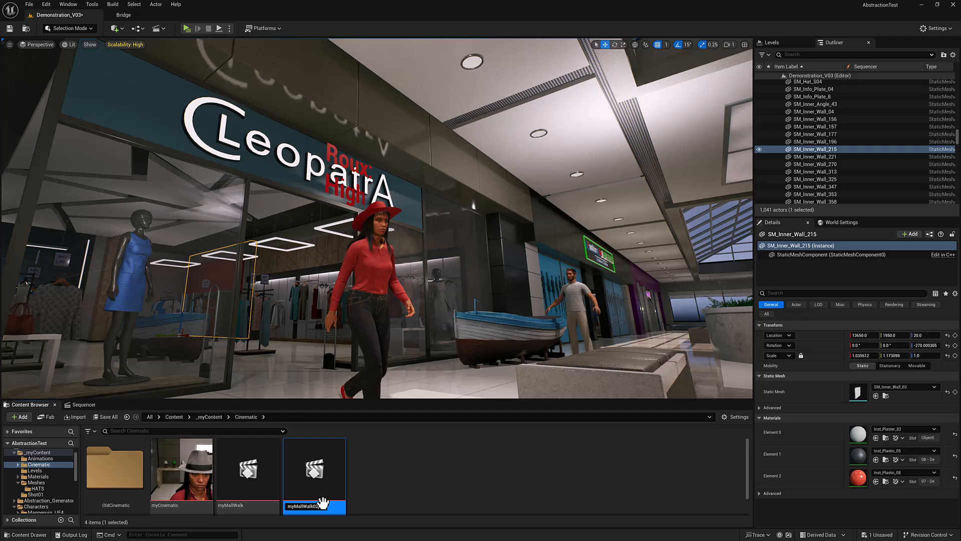
double_click(314, 469)
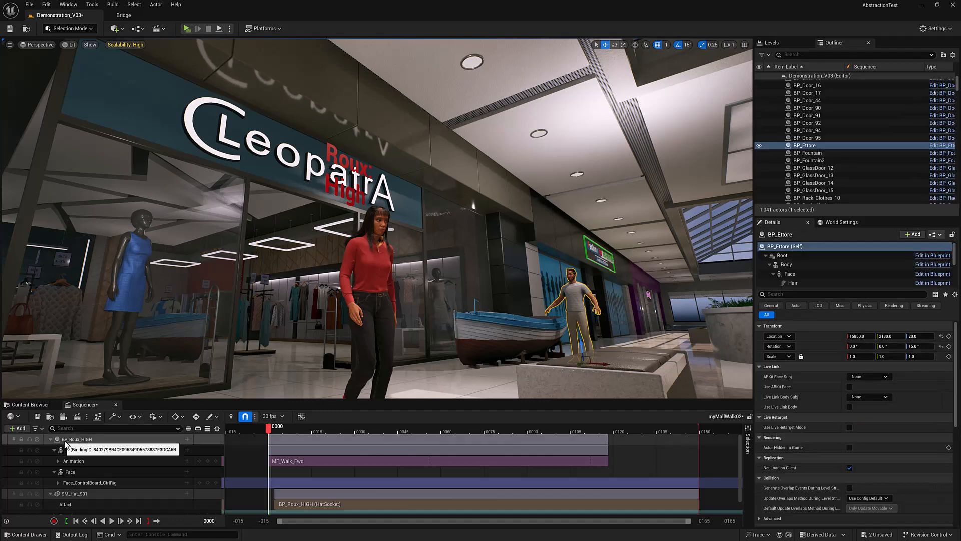
Reassign the BP_Roux_HIGH binding to BP_Ettore via Assign Actor.
right_click(78, 438)
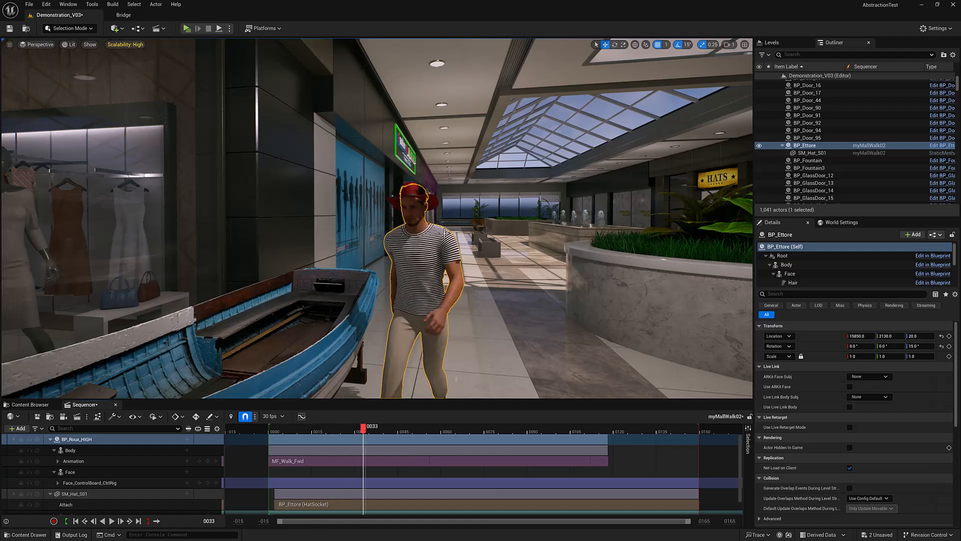
mouse_move(415, 195)
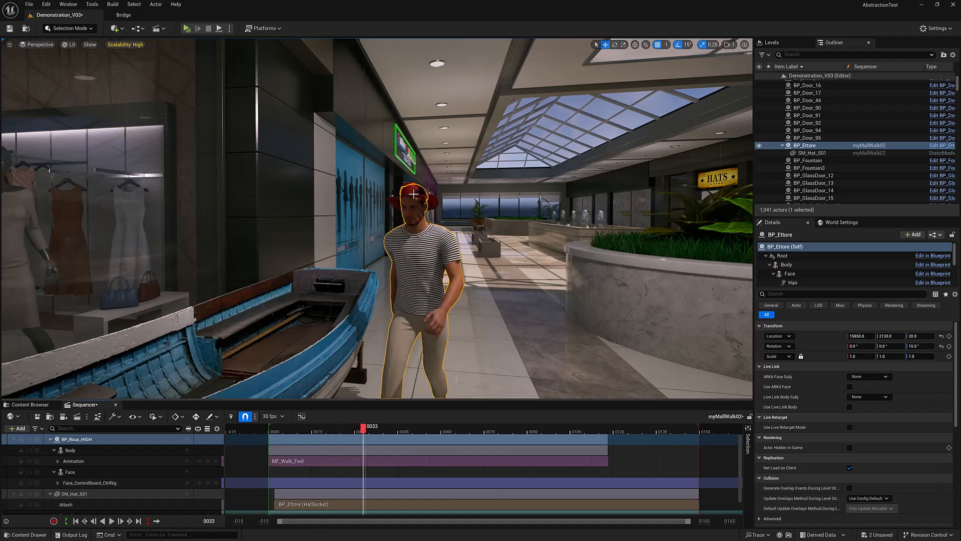
Rebind the SM_Hat_S01 track to the blue cap SM_Hat_S04 via Replace with Selected.
click(853, 55)
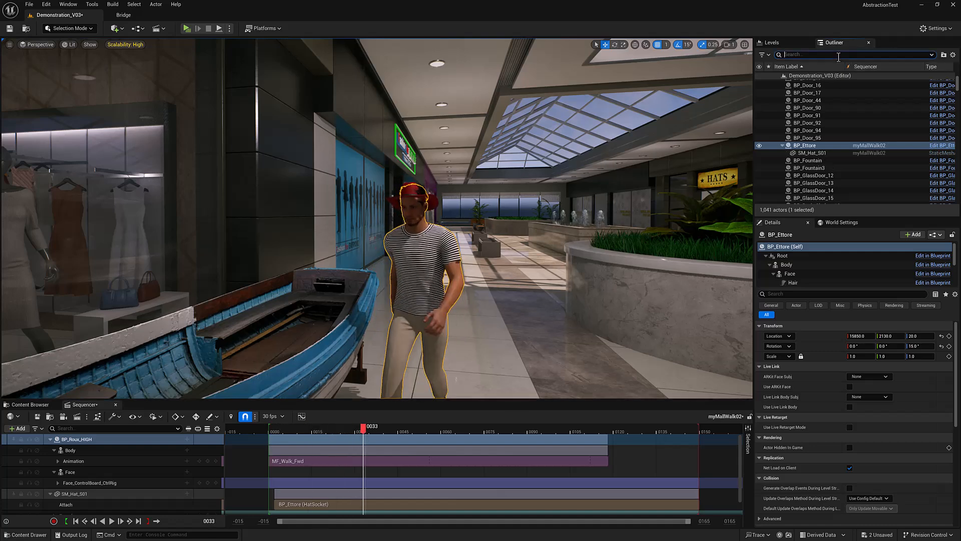
text(SM_Hat_S04)
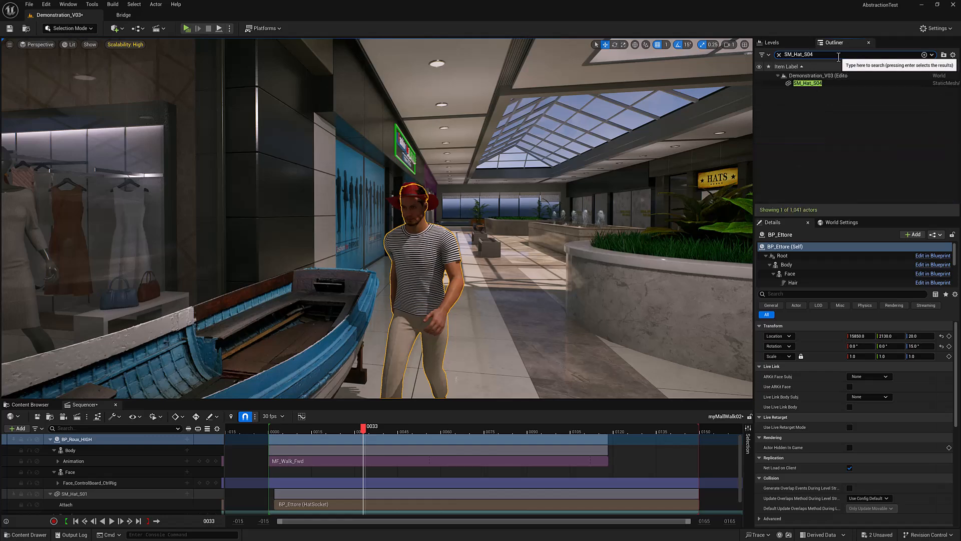
click(807, 84)
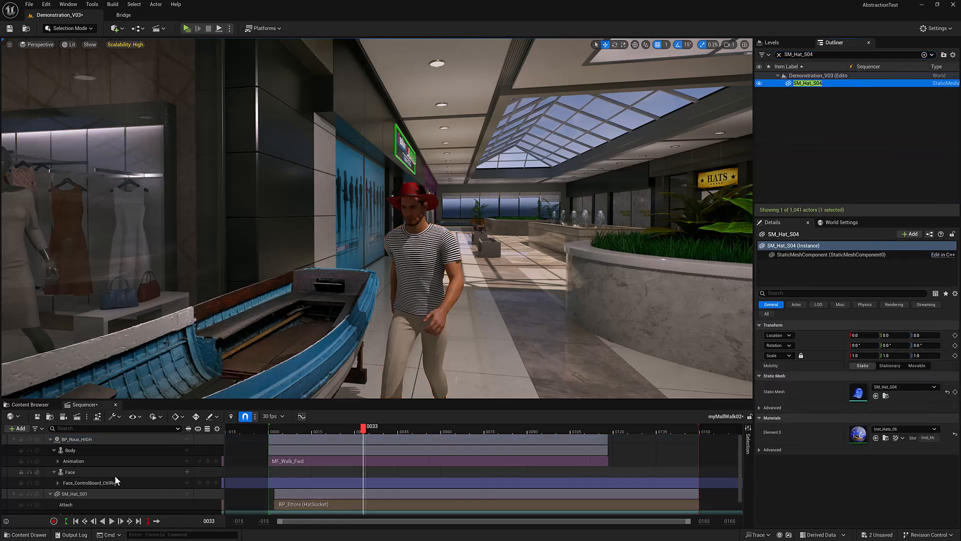
right_click(73, 494)
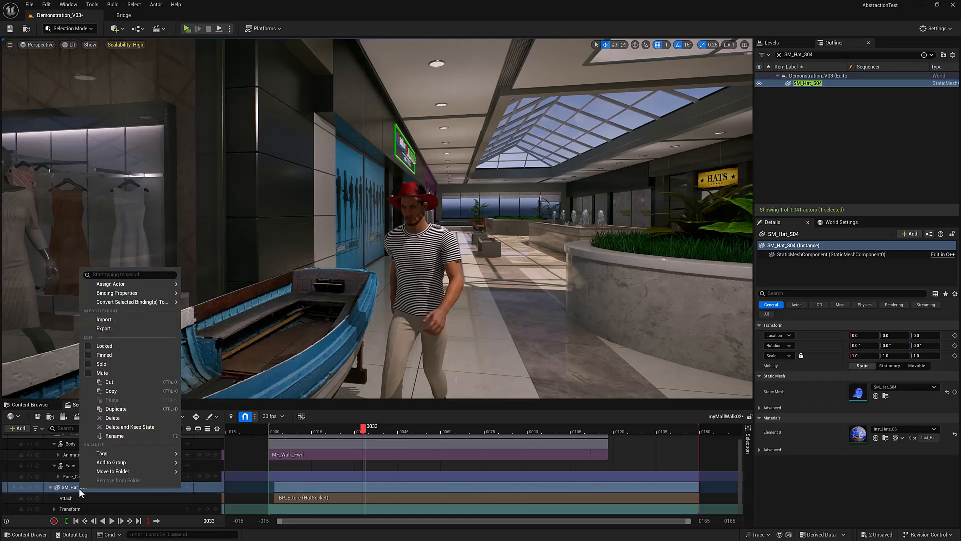
text(rep)
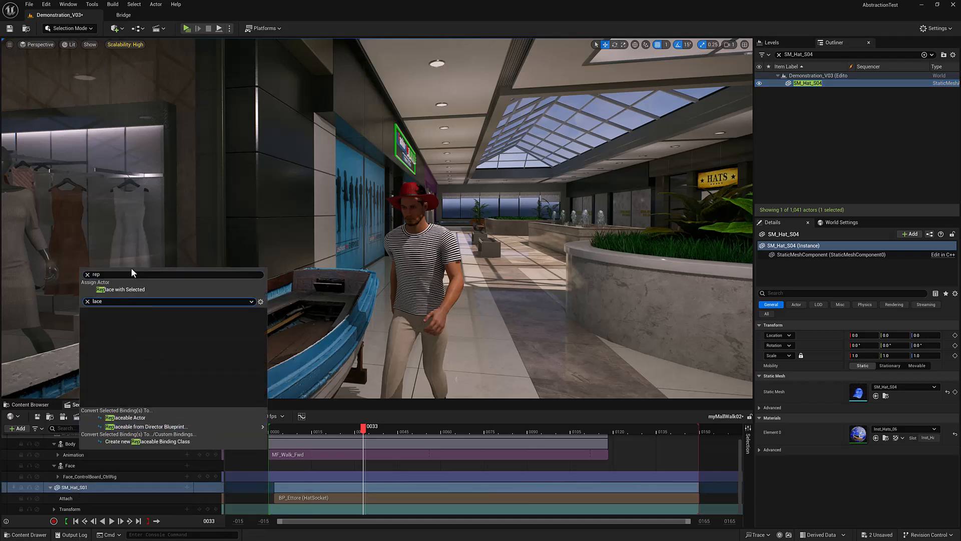
click(119, 288)
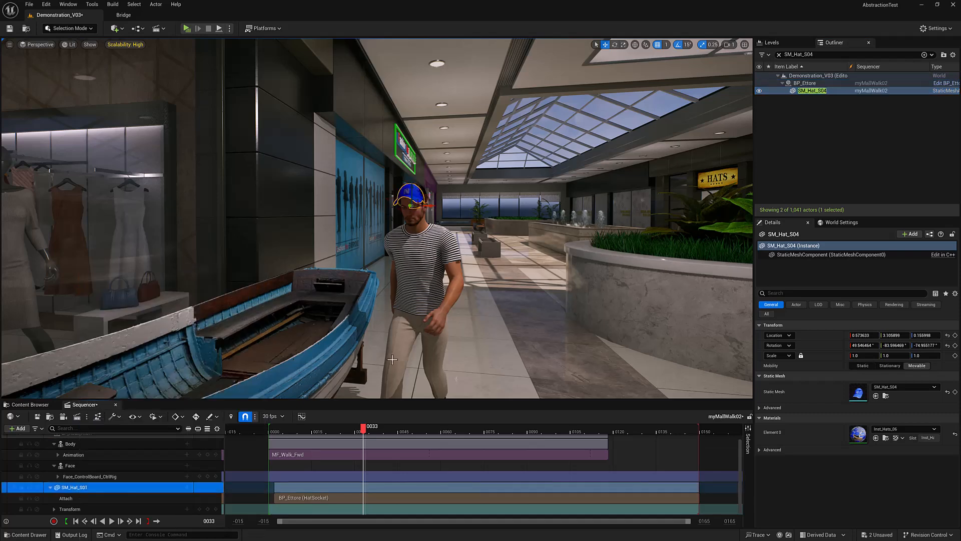